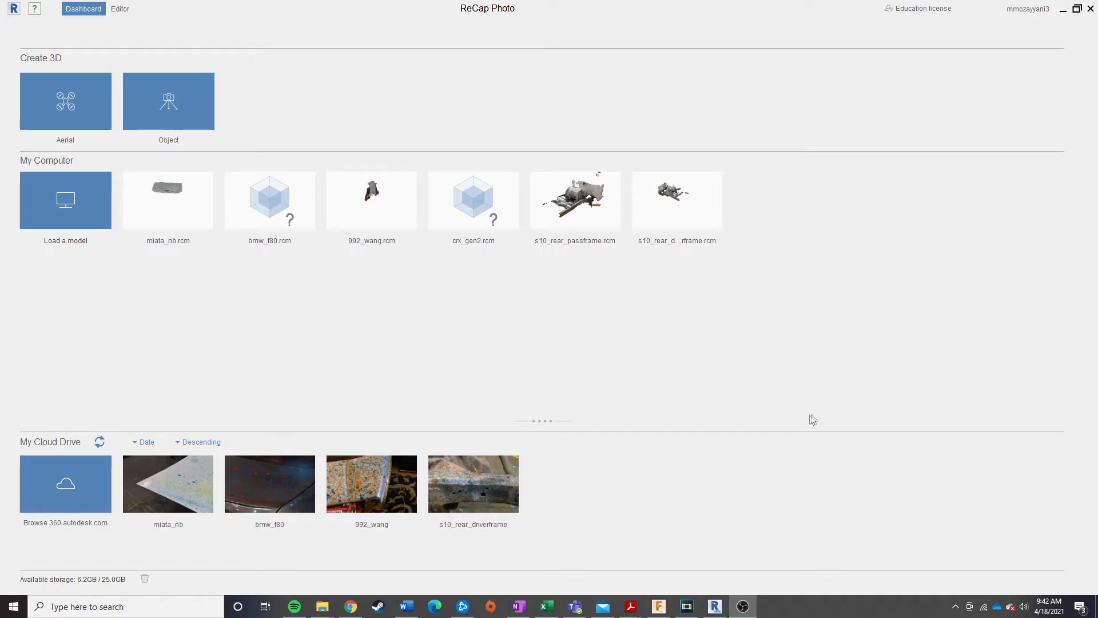
mouse_move(632, 413)
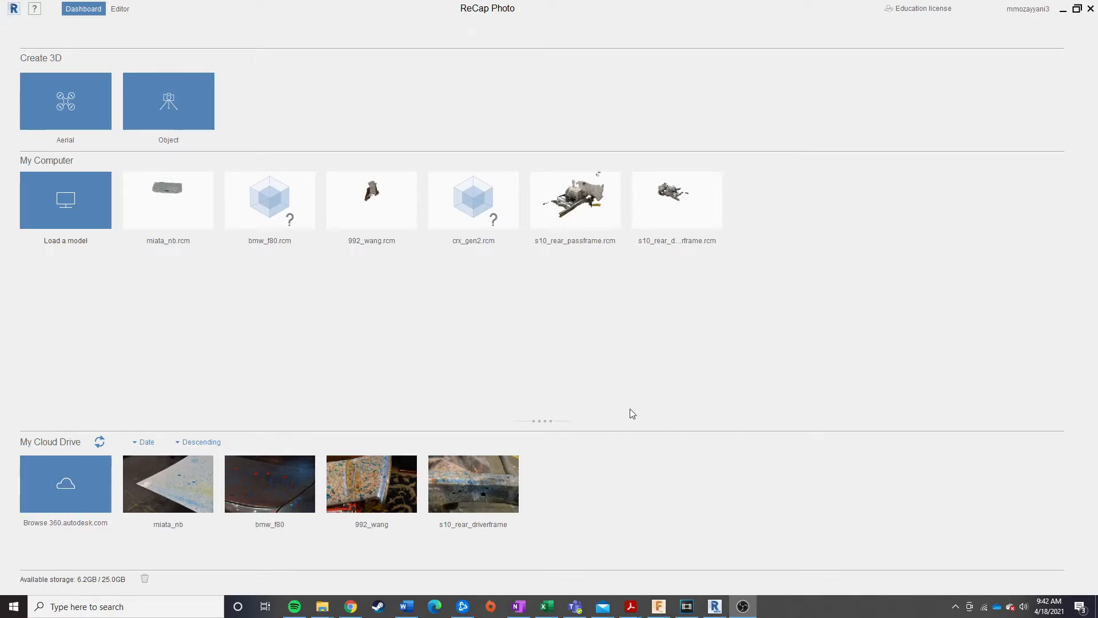
mouse_move(168, 100)
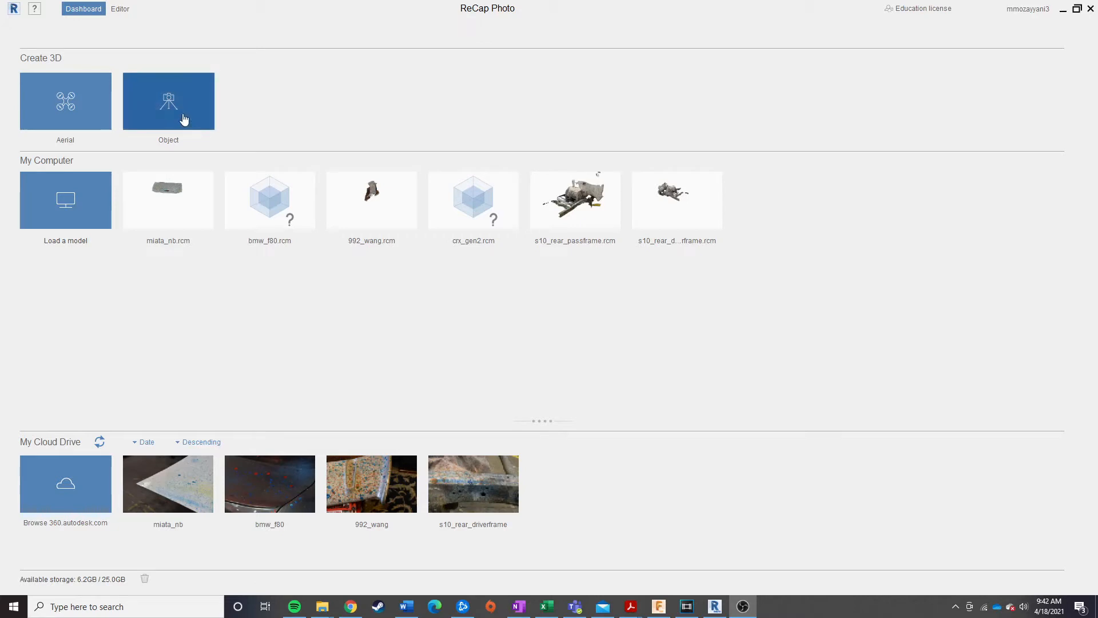
- Start a new Object reconstruction from the Create 3D area of the Dashboard
click(168, 100)
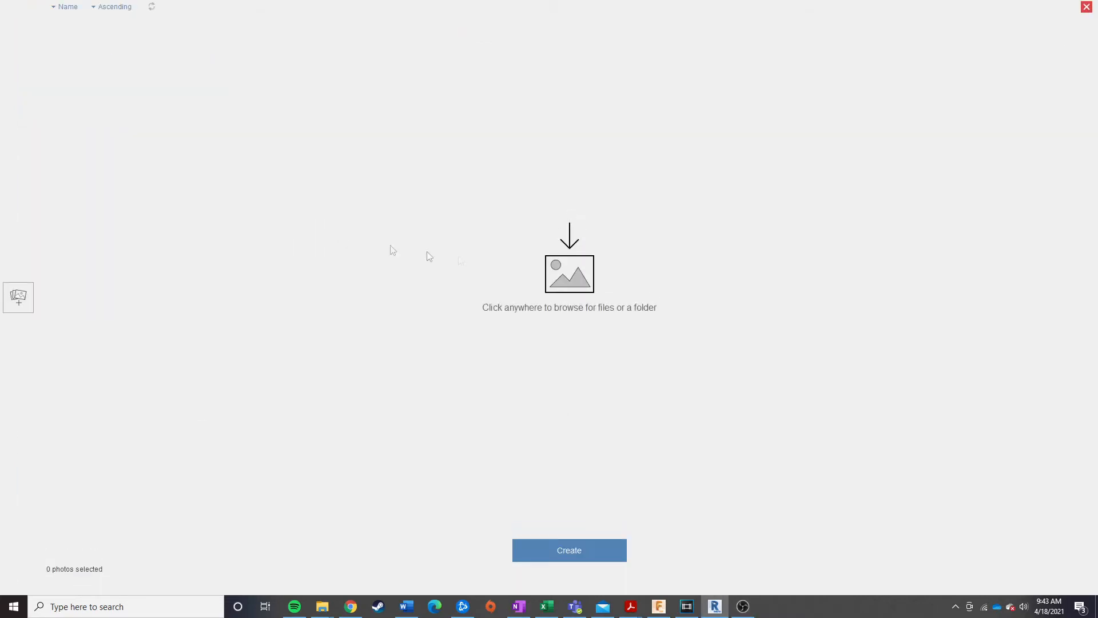
- Import photos DSC_5147 through DSC_5243 (97 images) and begin creating a project from them
click(569, 273)
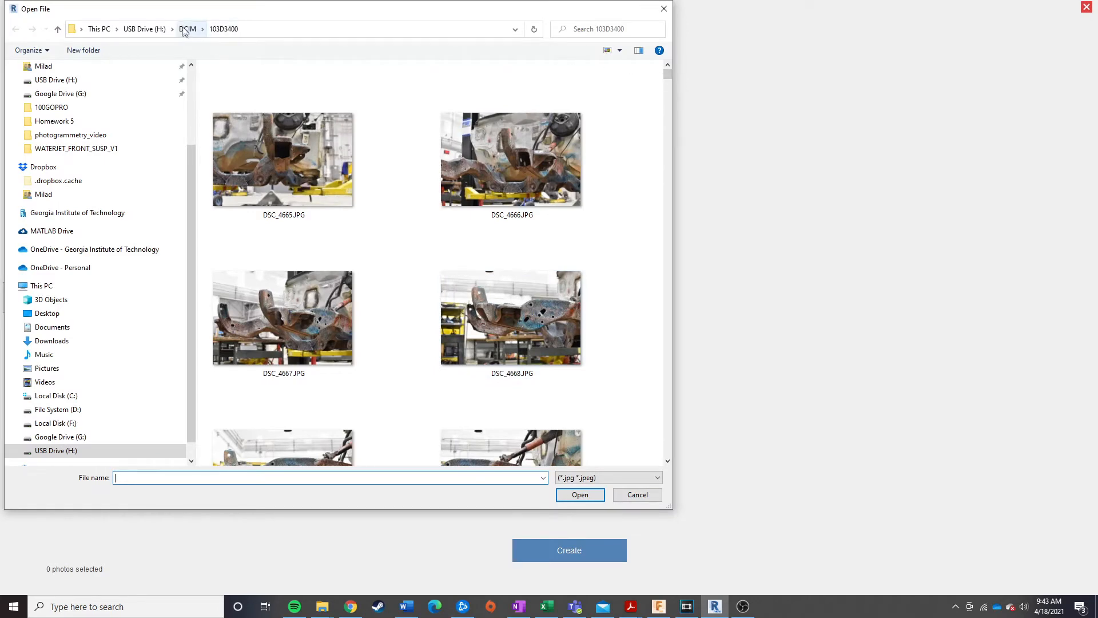
mouse_move(637, 385)
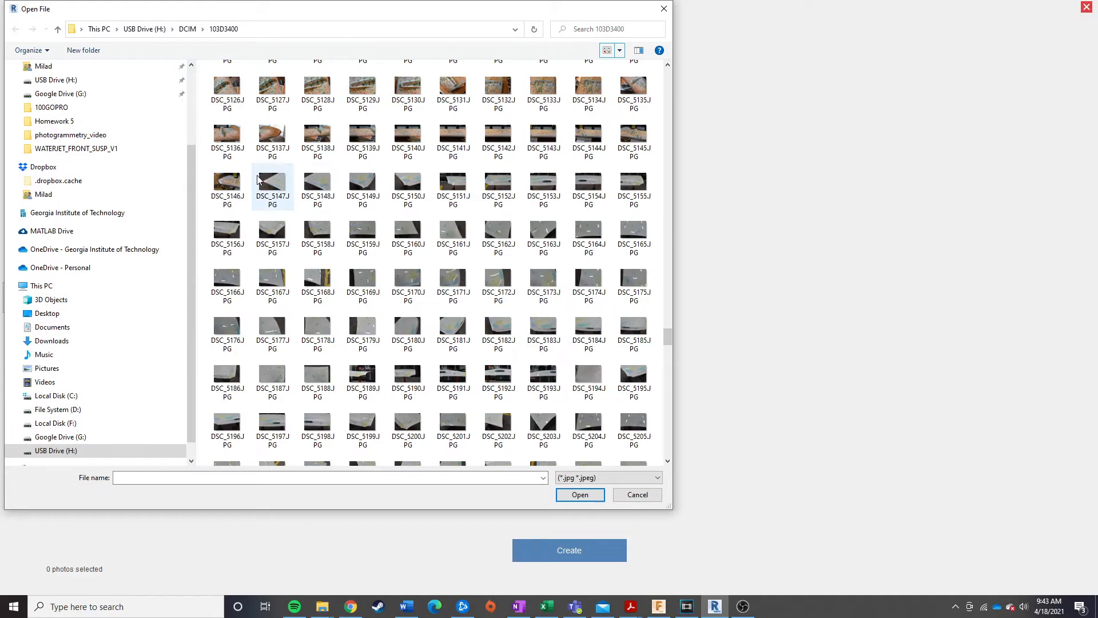
click(272, 179)
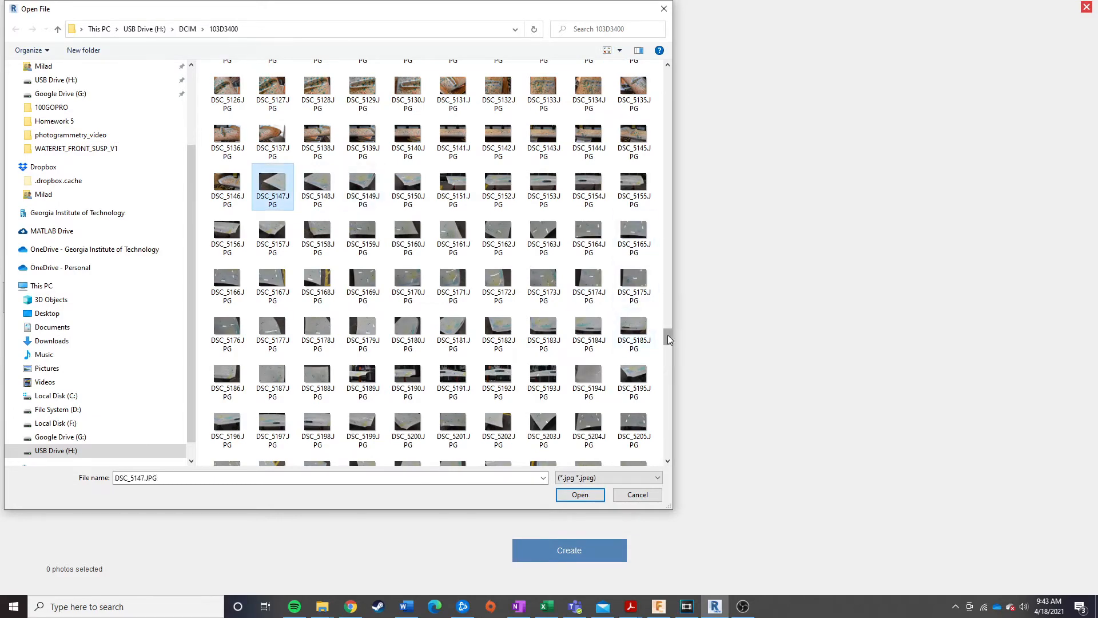
scroll(down, 3)
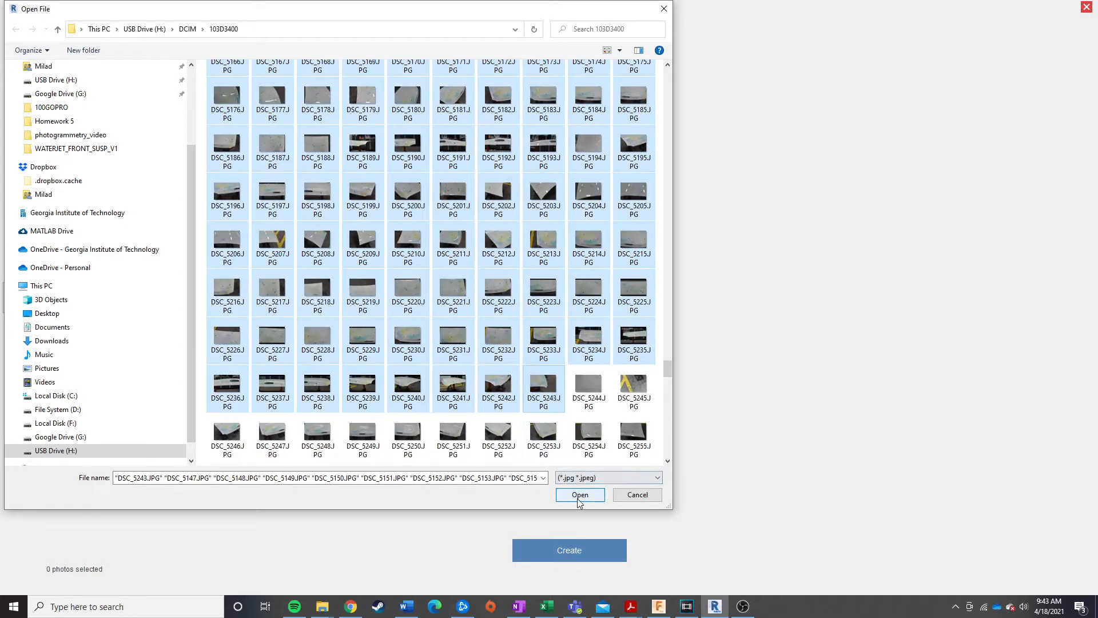
click(579, 494)
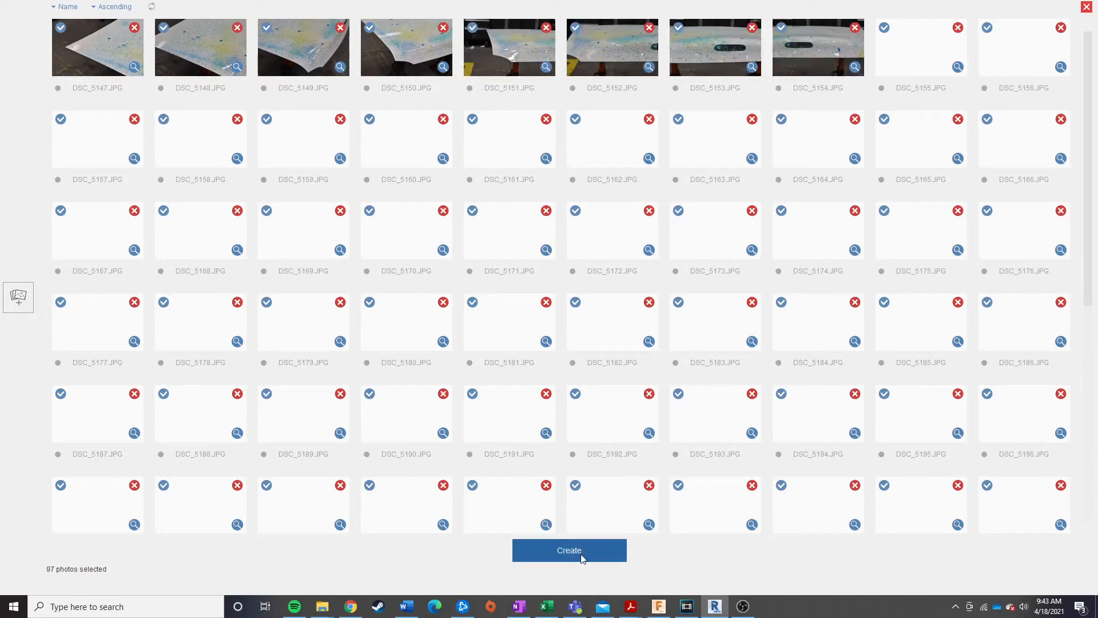
click(569, 550)
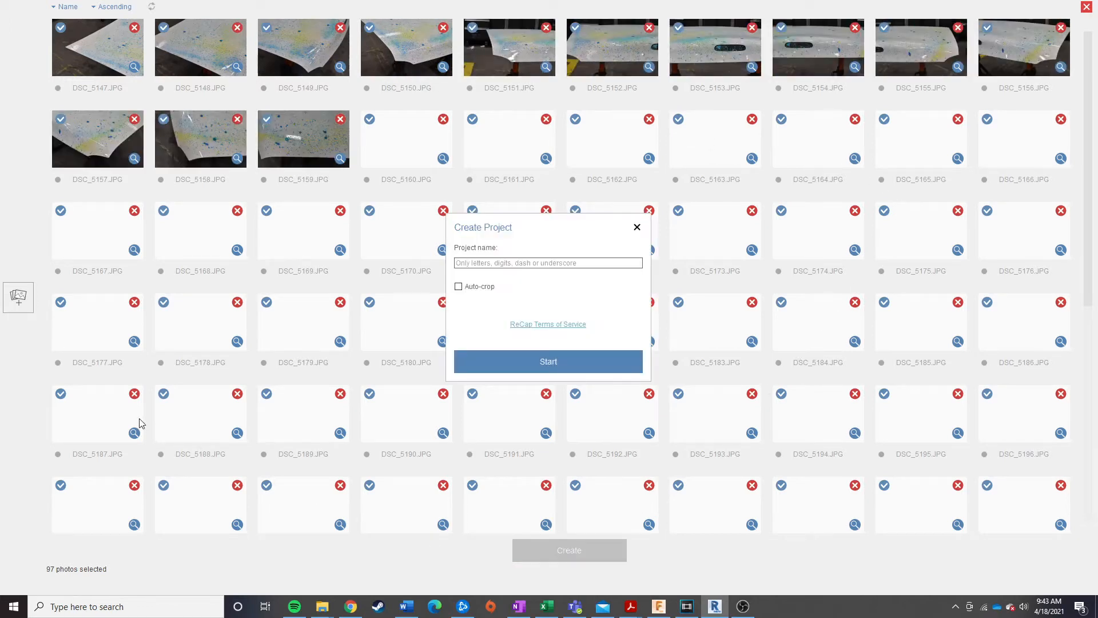
- Name the project miata_test and start its cloud processing
click(548, 263)
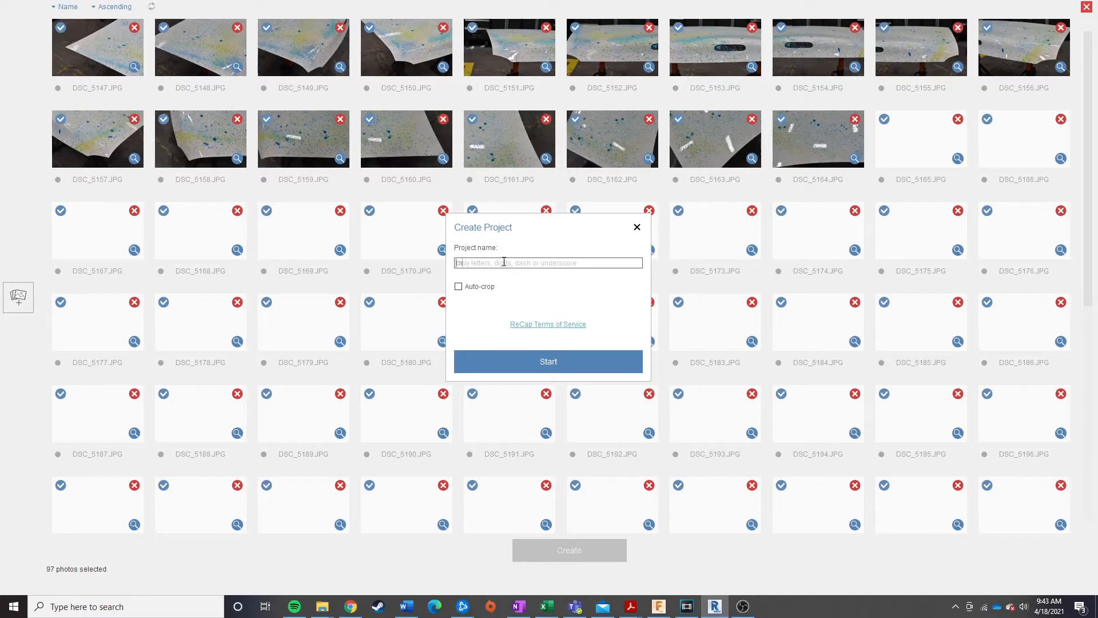
text(miata_test)
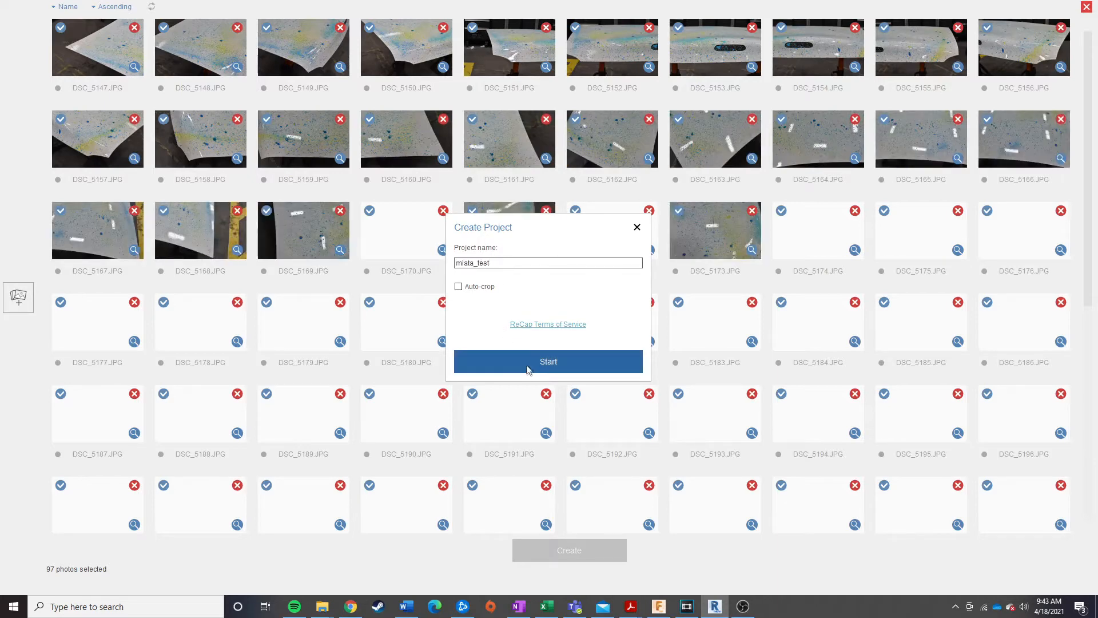
click(547, 360)
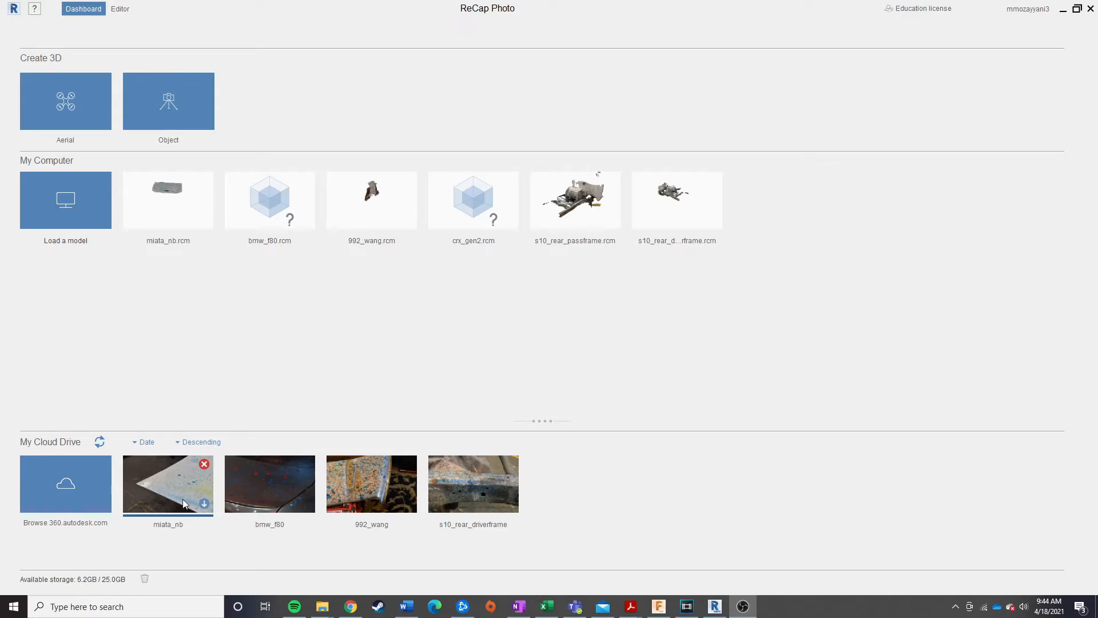
mouse_move(139, 485)
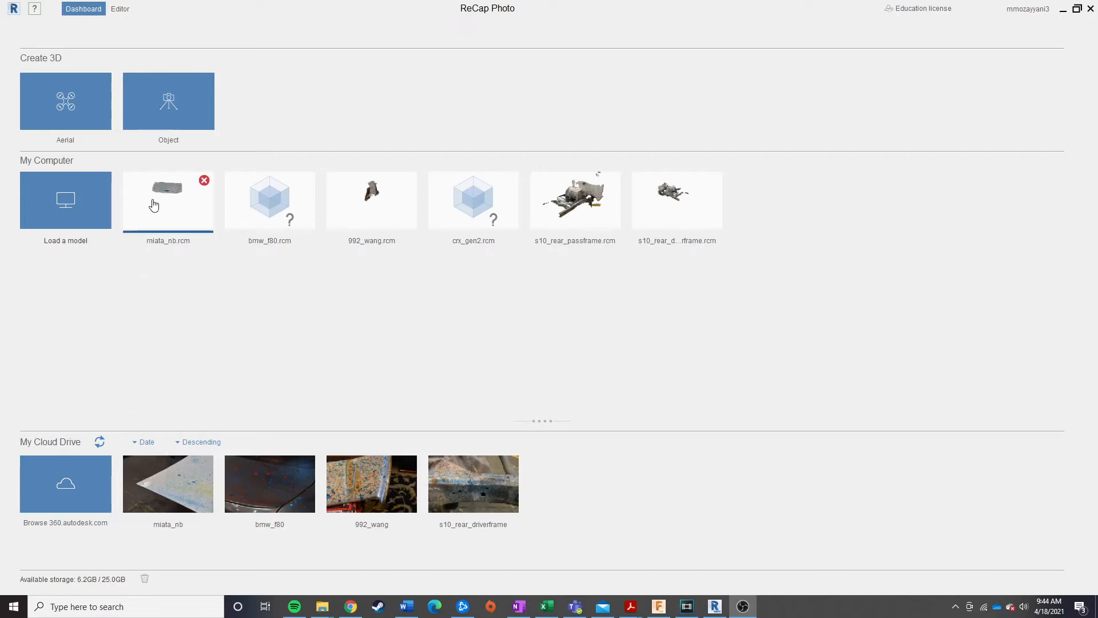
mouse_move(159, 205)
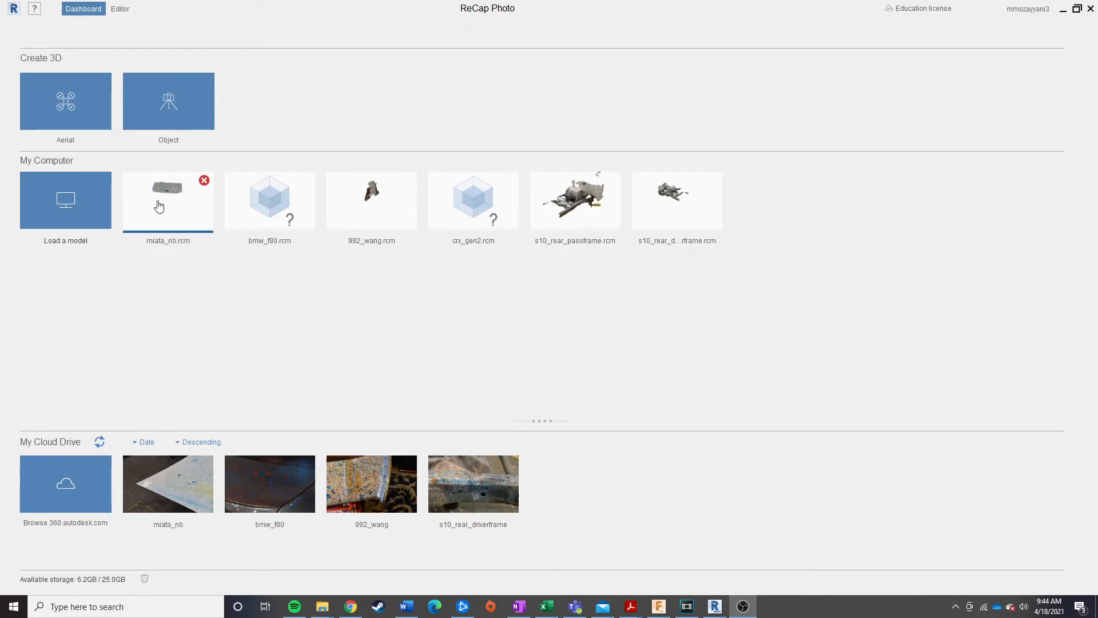
- Open the completed miata_nb.rcm model from My Computer
double_click(168, 199)
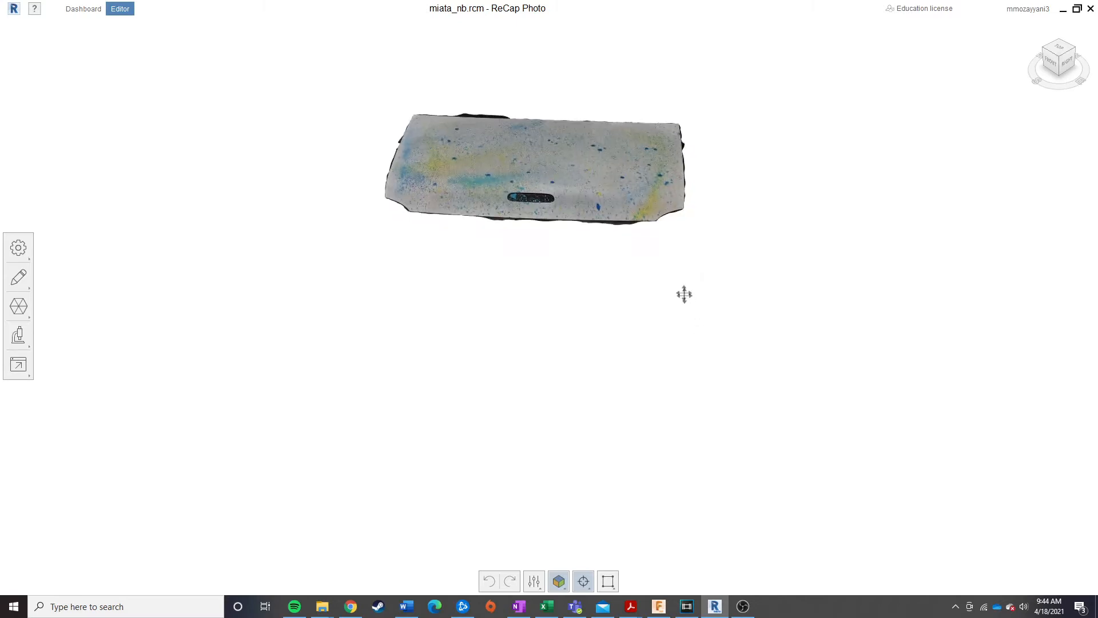
- Orbit the deck-lid mesh to an angled view and bring up the Visualization options
drag(684, 294, 574, 323)
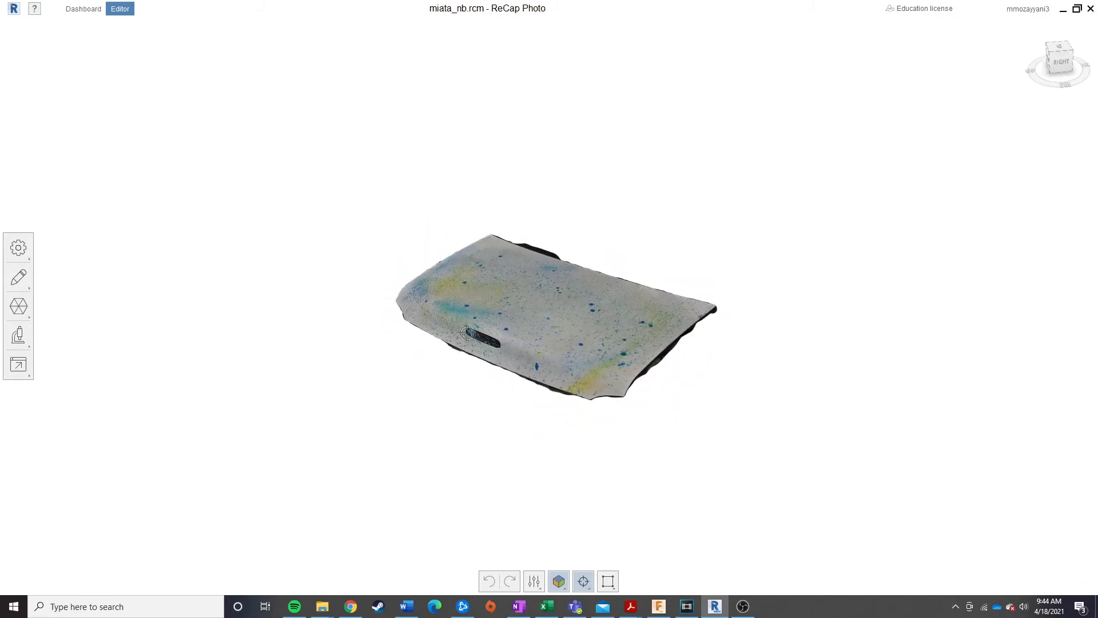
mouse_move(558, 581)
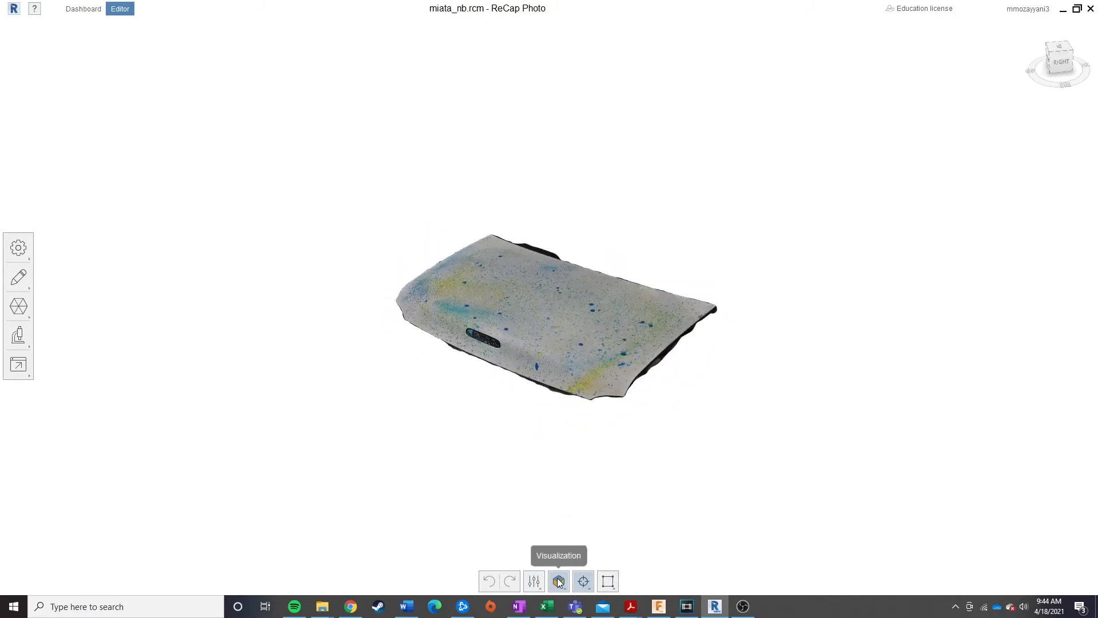
click(558, 581)
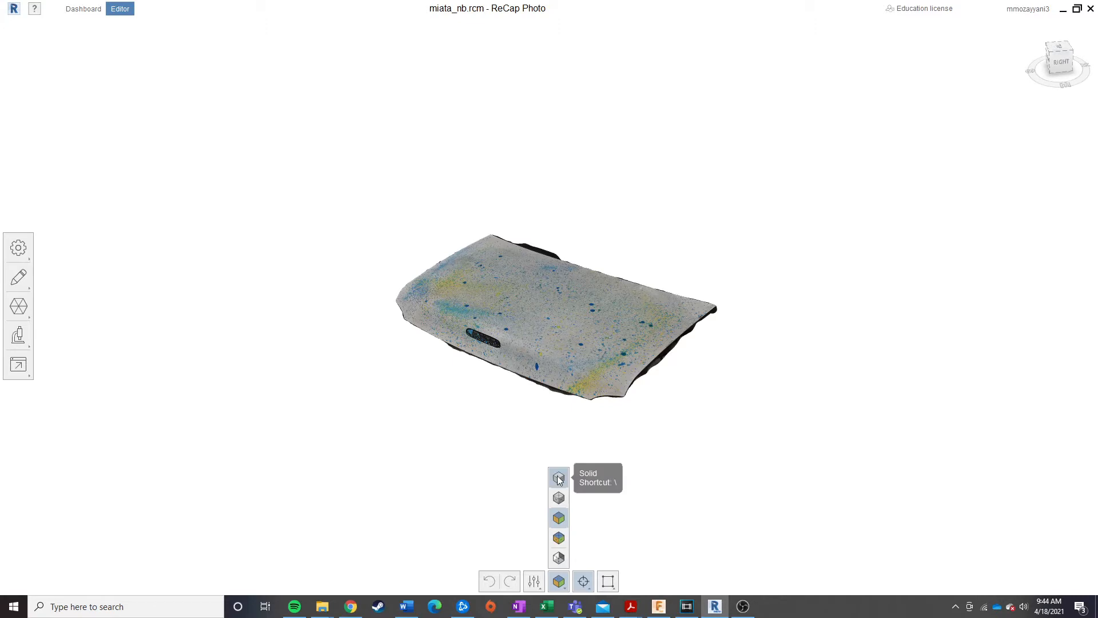
click(559, 478)
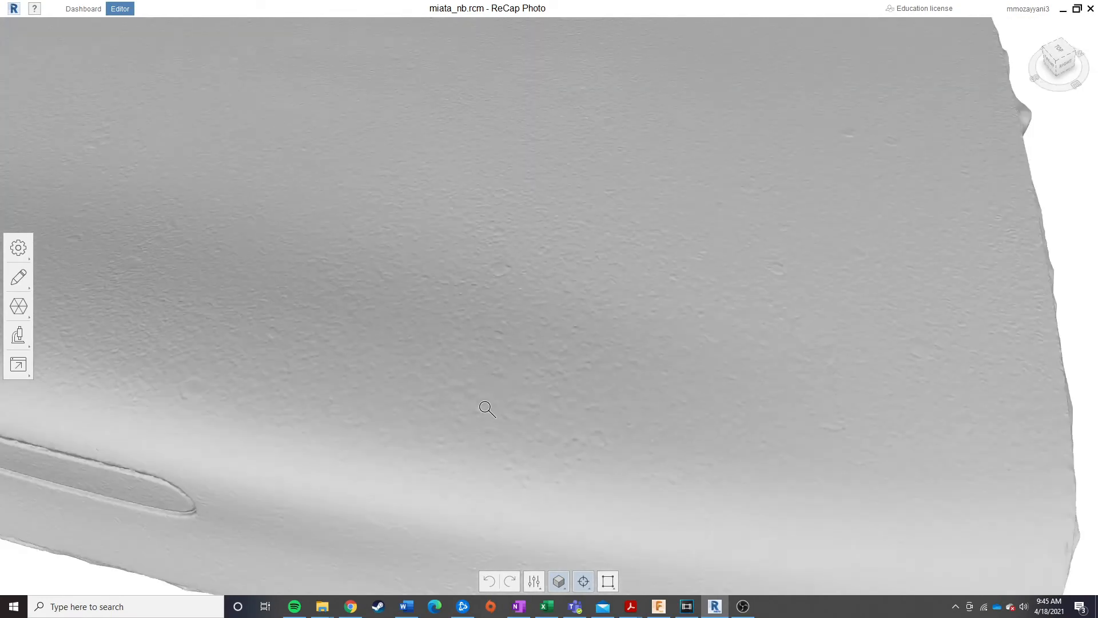
drag(487, 410, 376, 422)
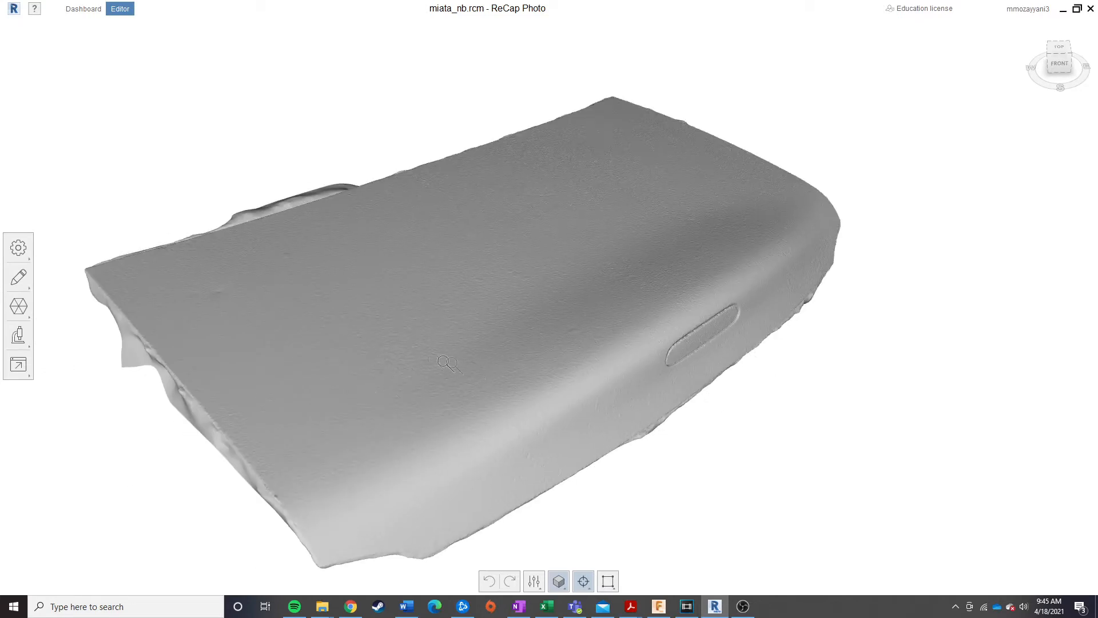
drag(448, 363, 613, 275)
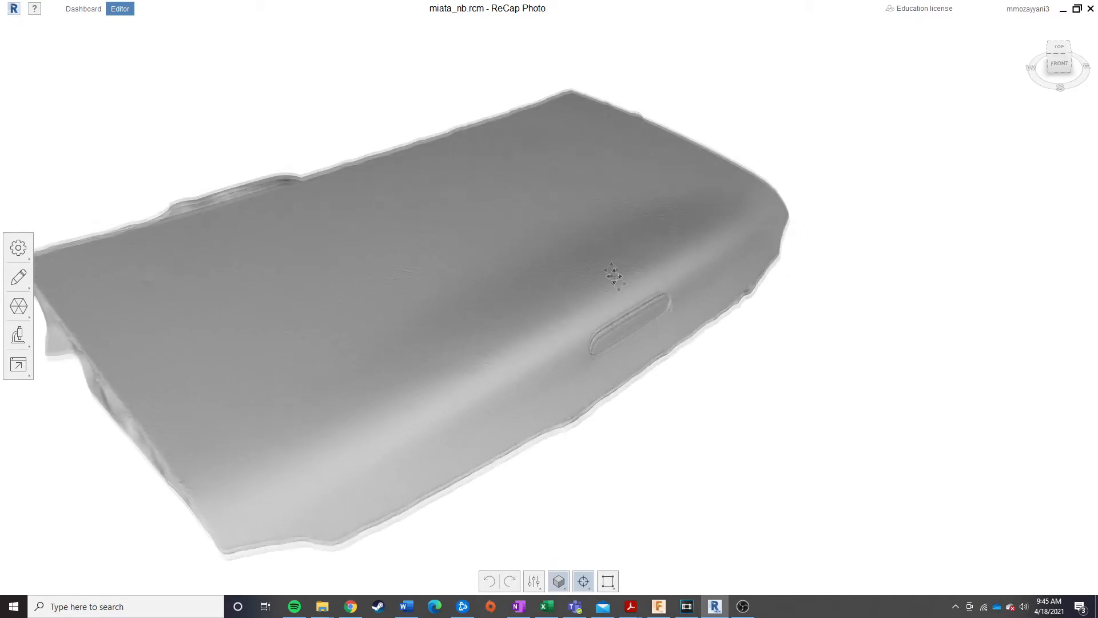
drag(610, 273, 728, 350)
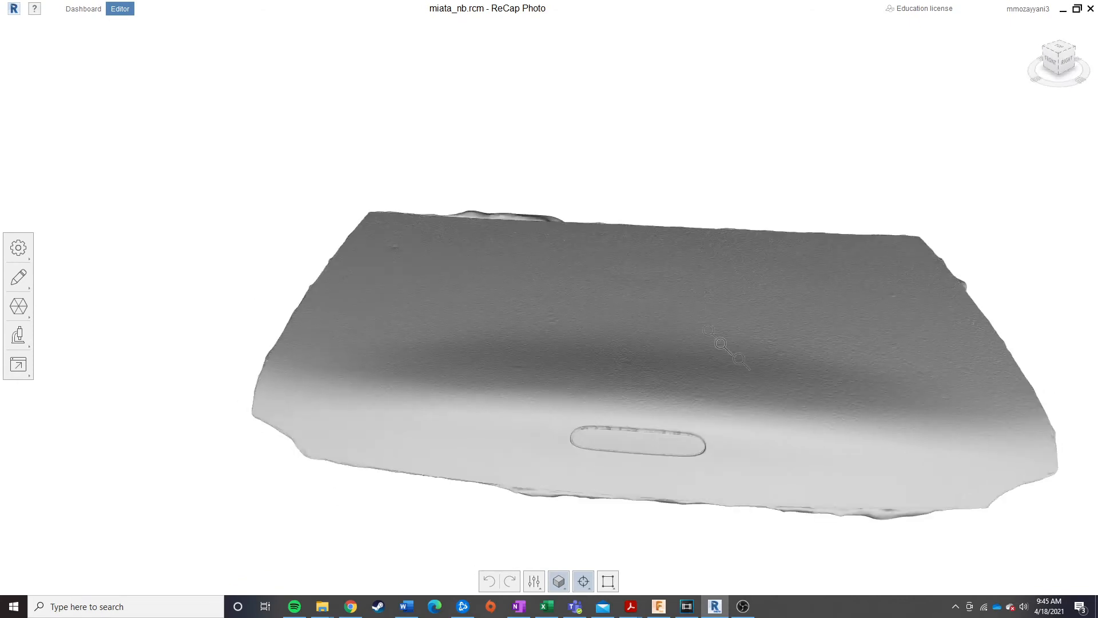
drag(729, 347, 620, 357)
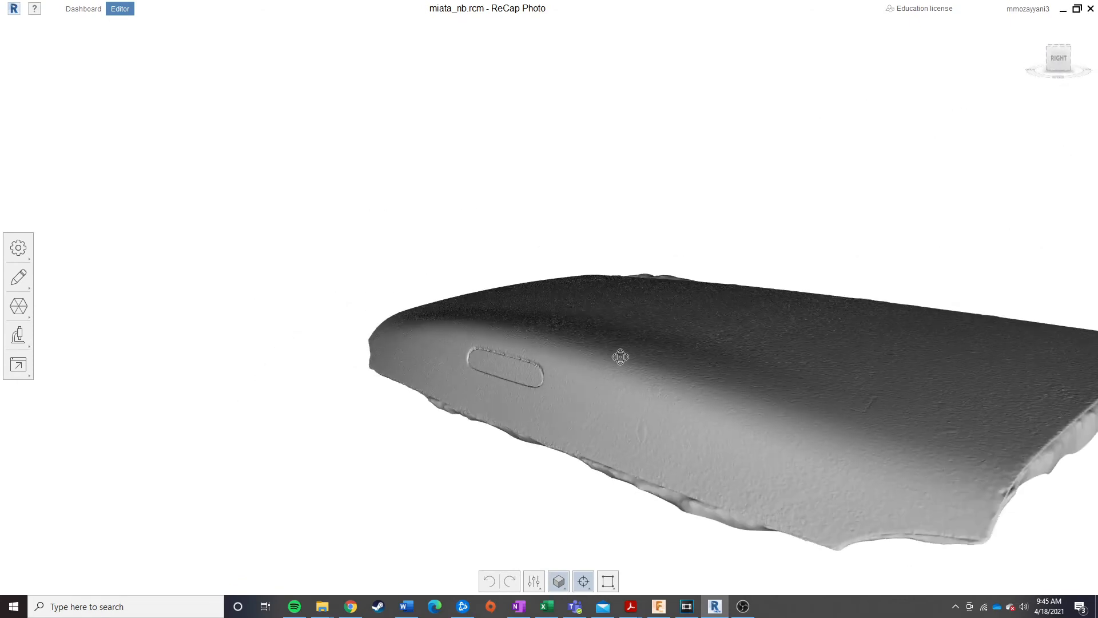
drag(620, 357, 704, 396)
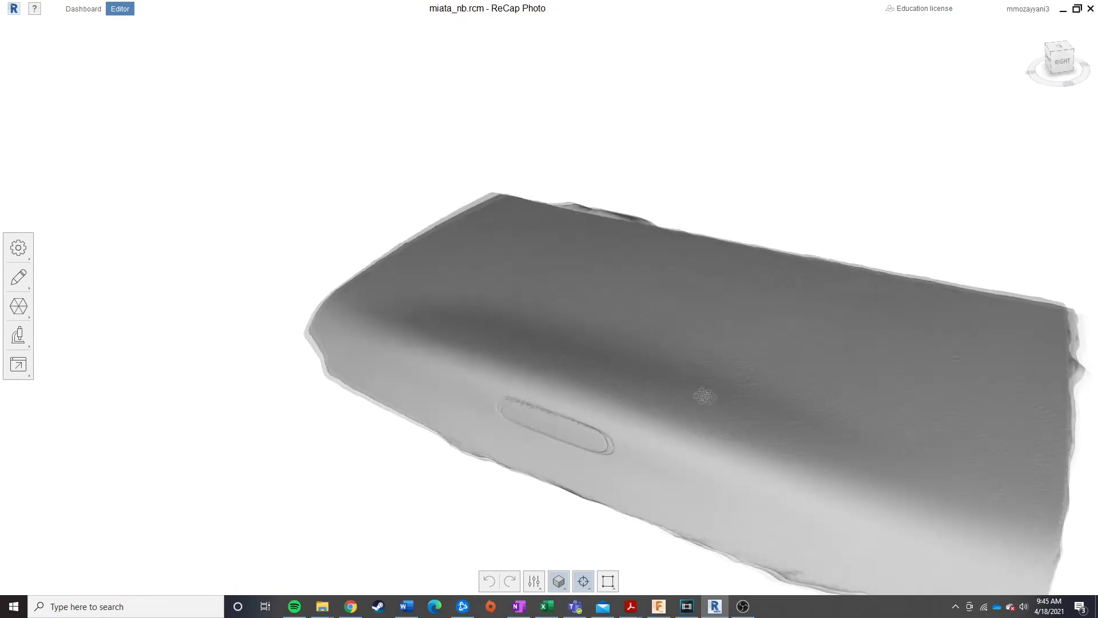
drag(700, 396, 359, 309)
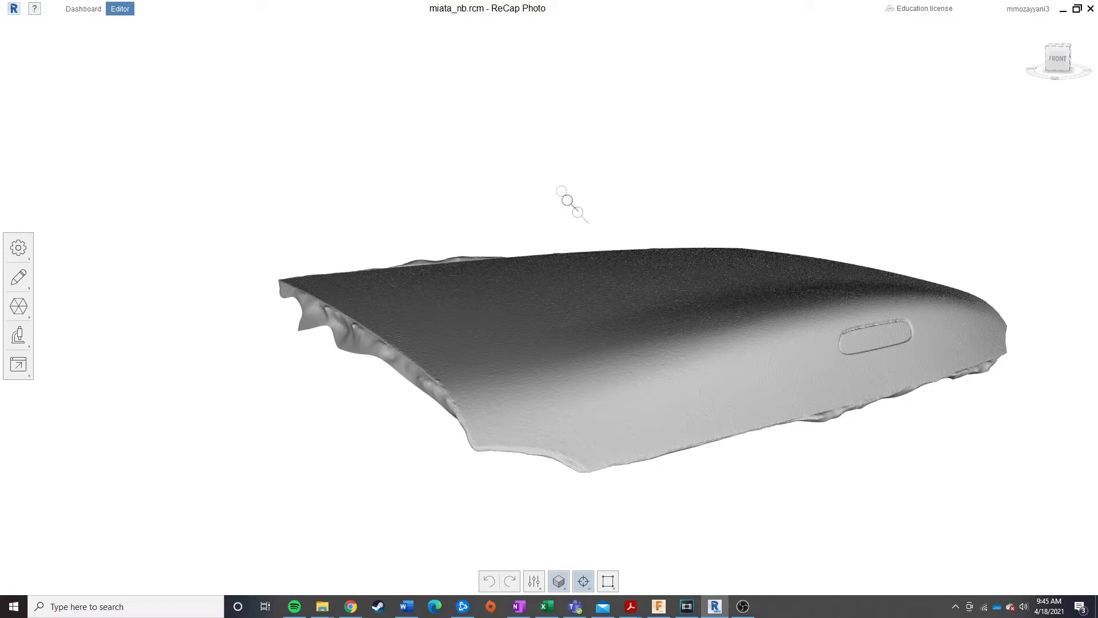
drag(571, 204, 729, 407)
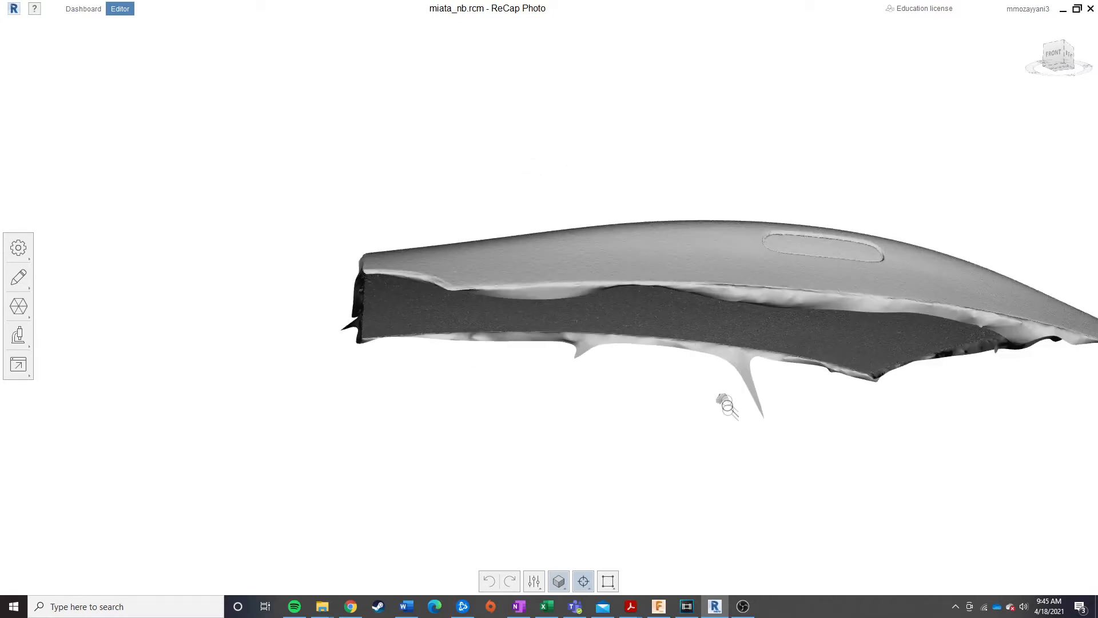
mouse_move(17, 306)
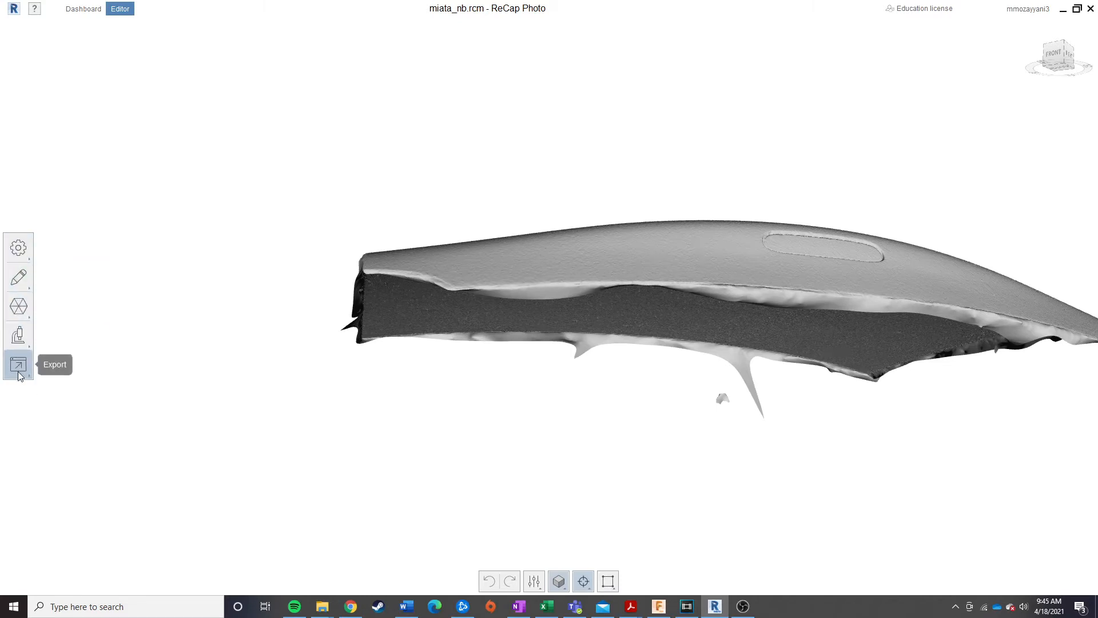
- Export the mesh as miata_nb.stl via Quick Export into the Desktop\miata_nb folder
click(17, 364)
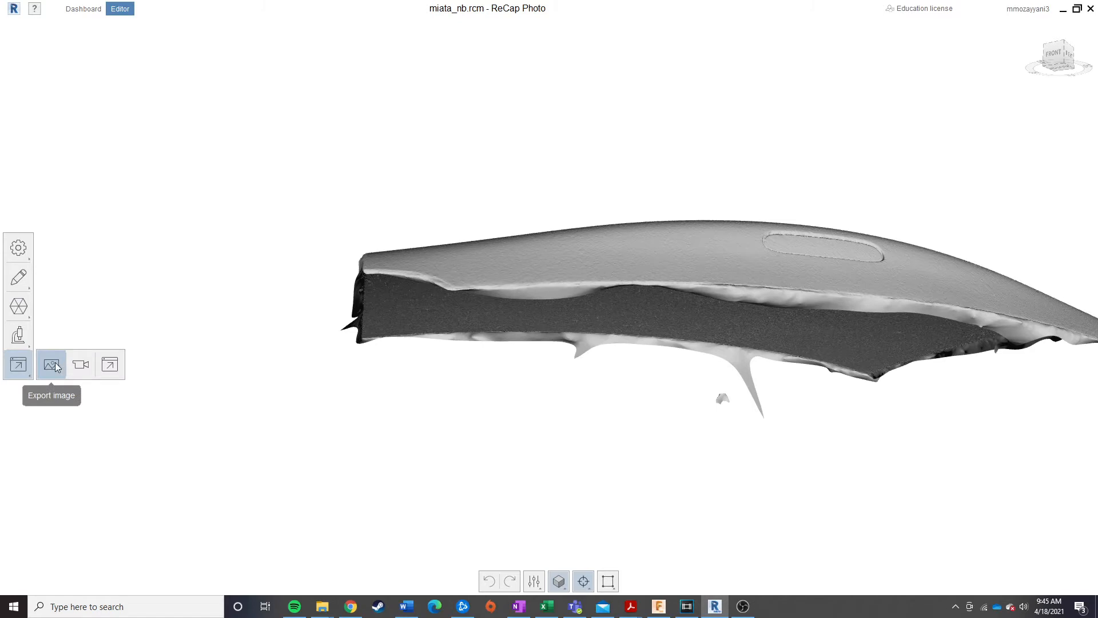
click(17, 364)
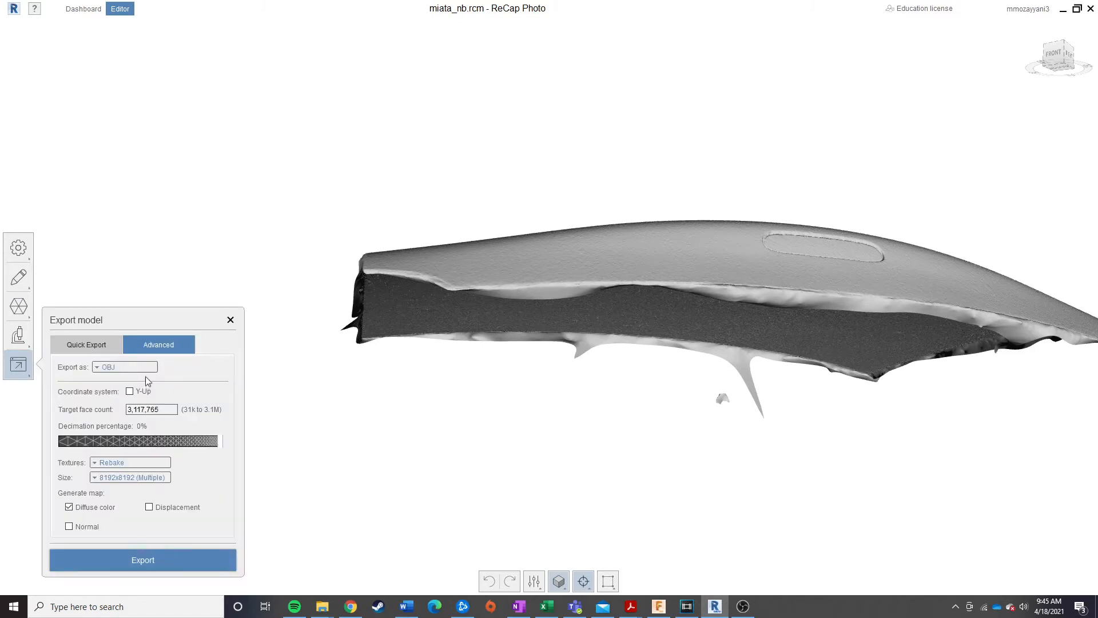
click(125, 366)
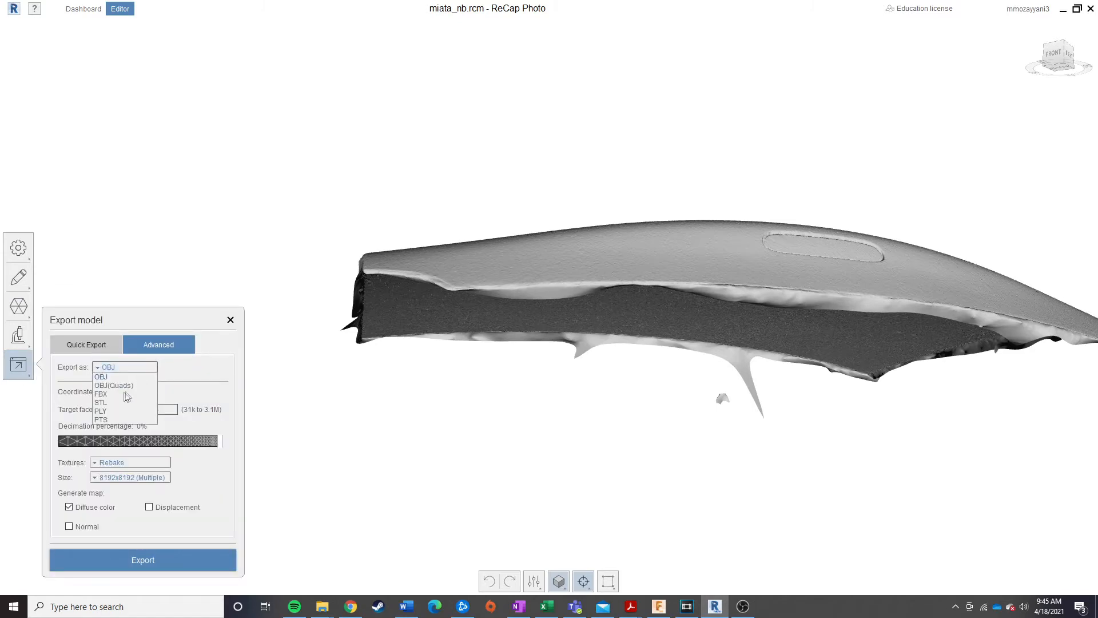
click(86, 388)
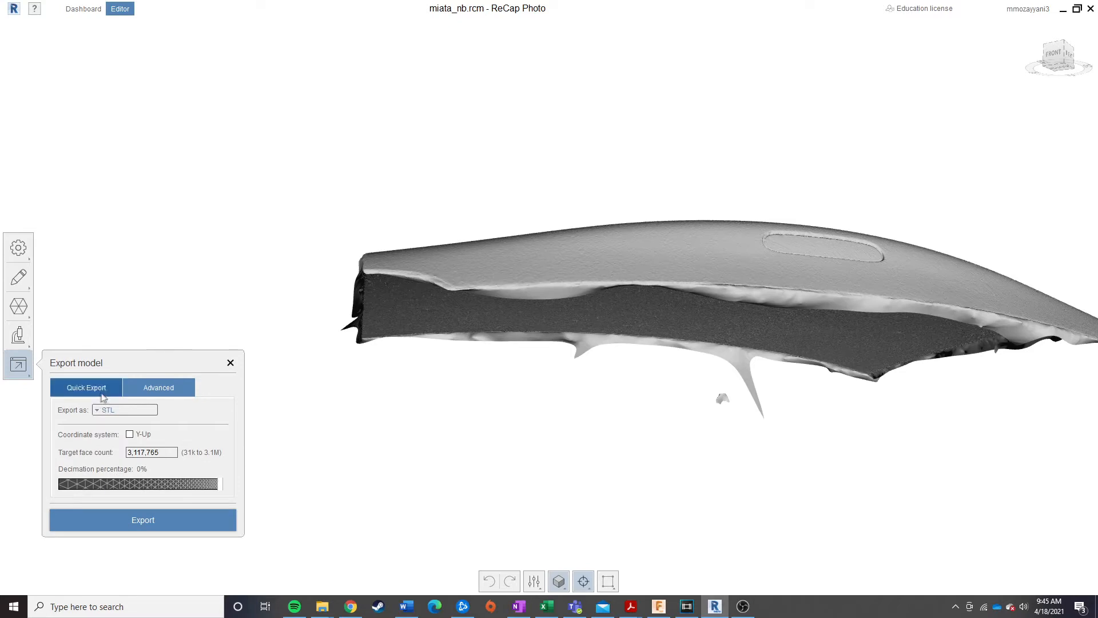
click(142, 519)
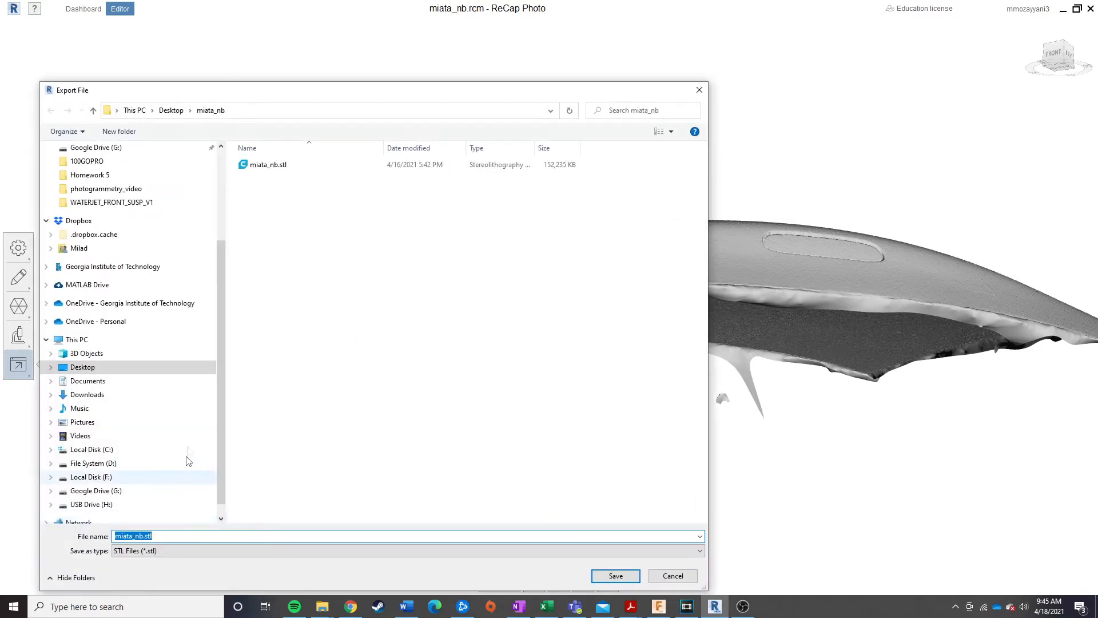
click(269, 165)
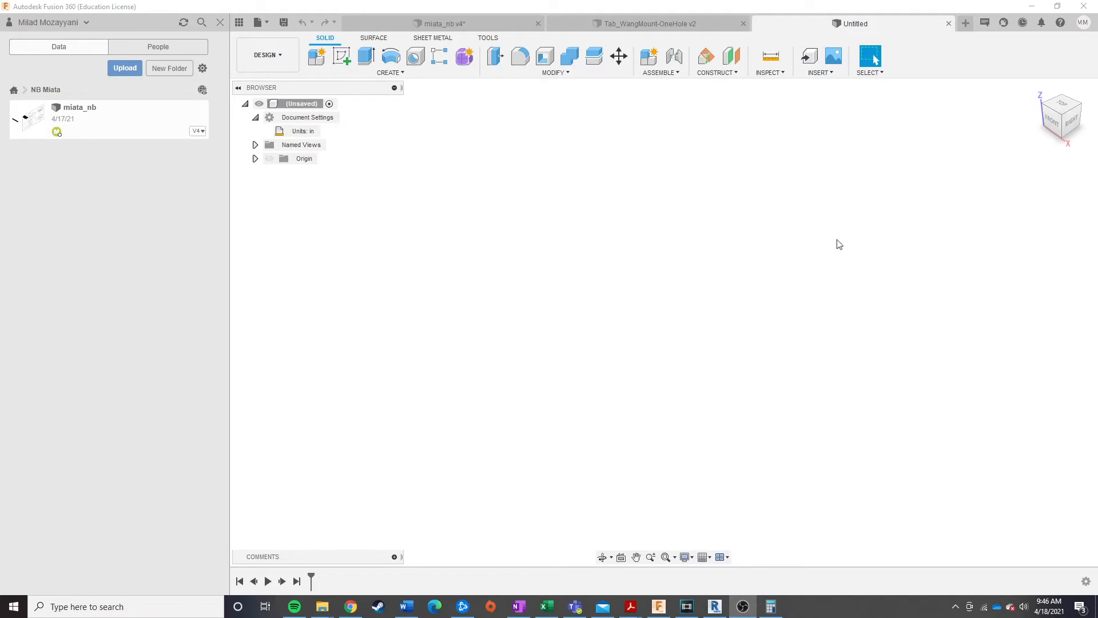
mouse_move(826, 246)
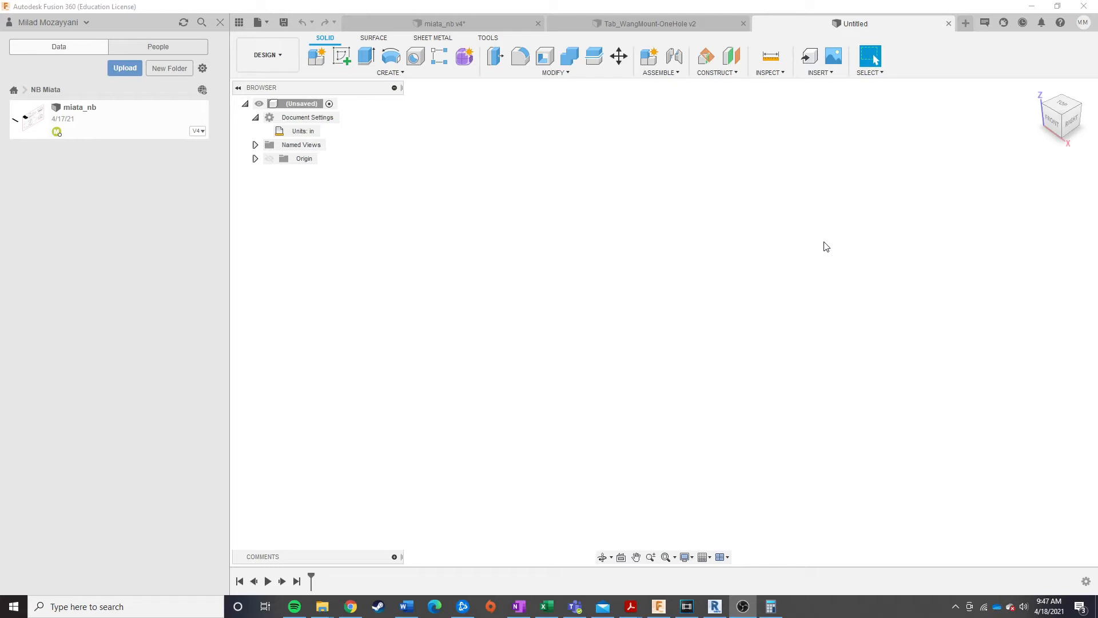
mouse_move(388, 133)
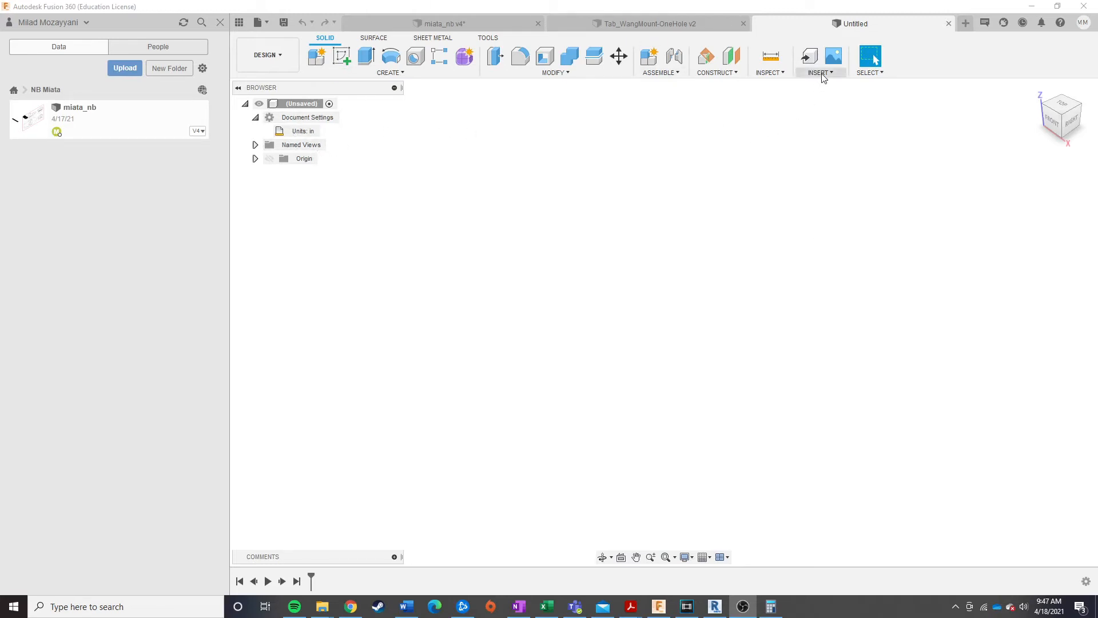
- Insert miata_nb.stl from Desktop\miata_nb as a mesh body in the untitled design
click(819, 72)
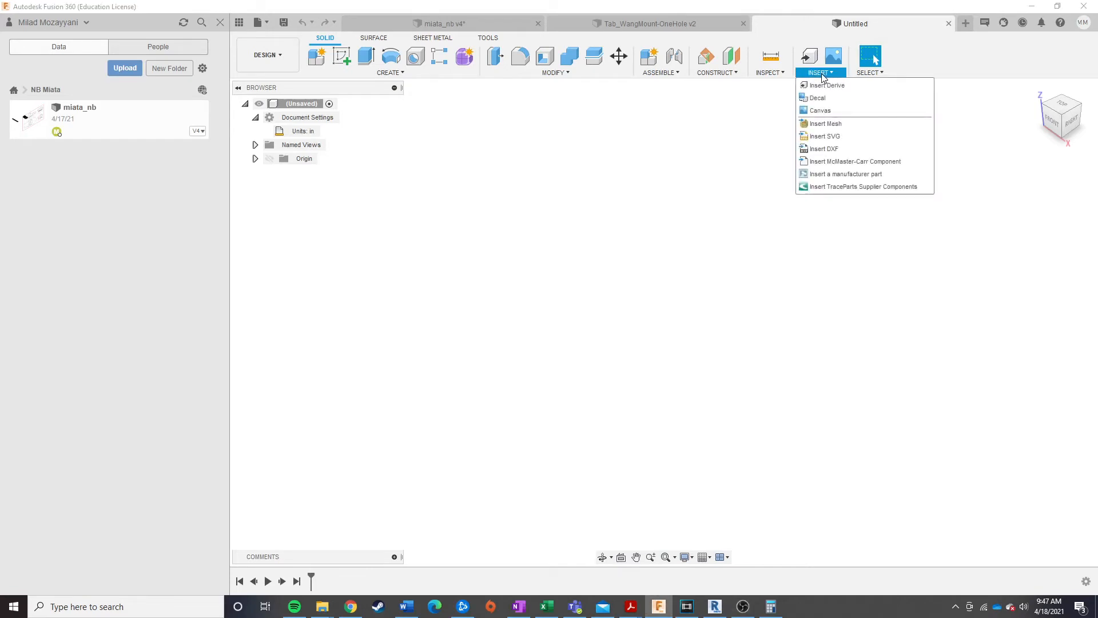
mouse_move(825, 123)
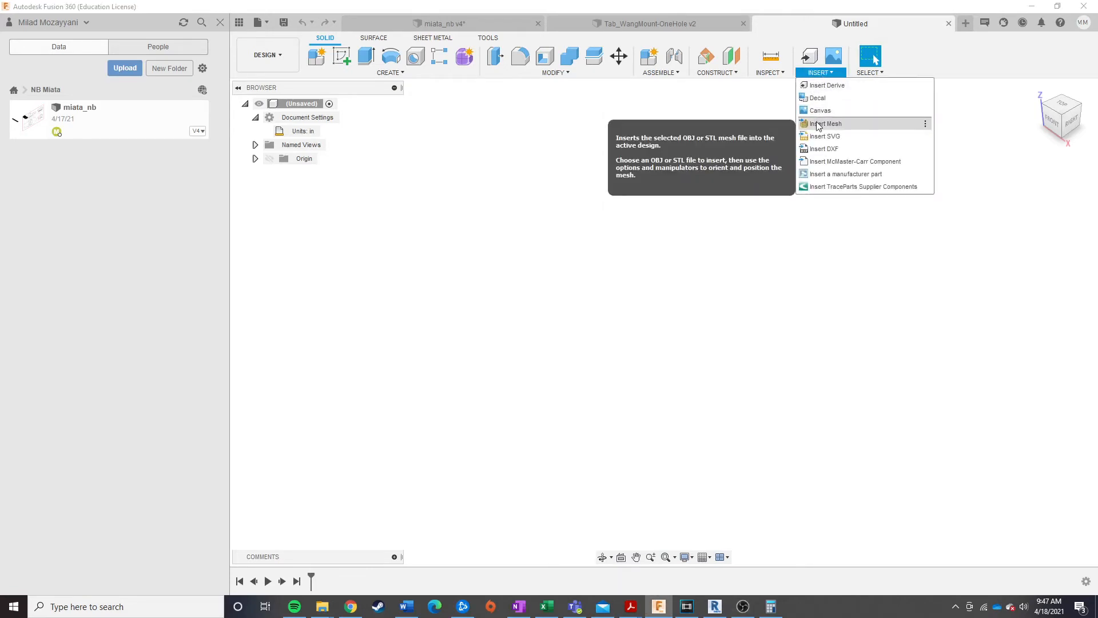
click(825, 124)
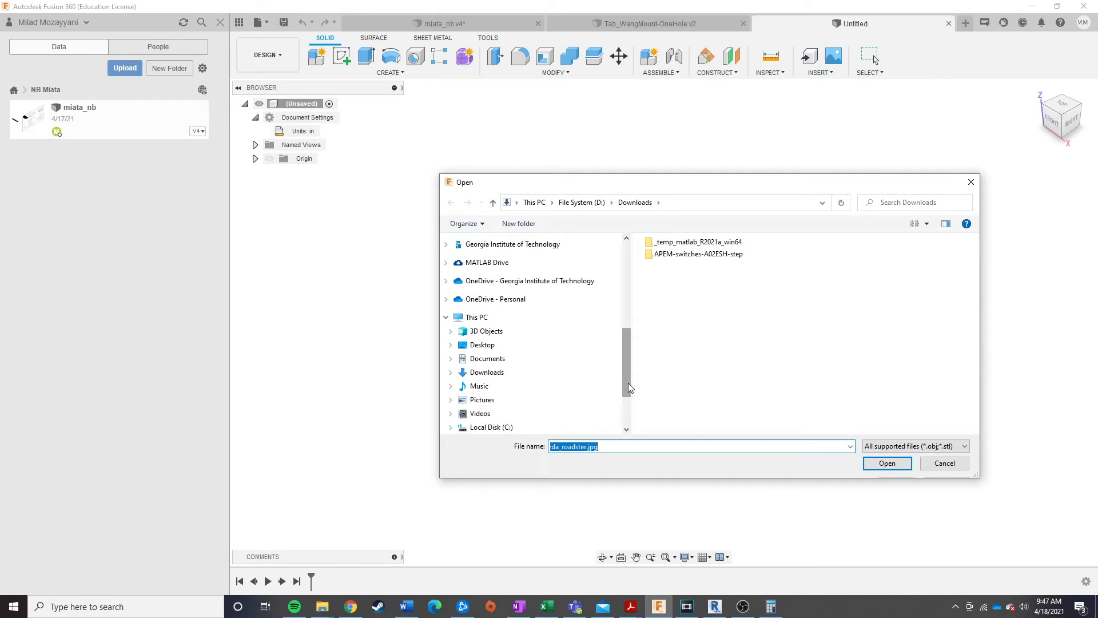
click(481, 262)
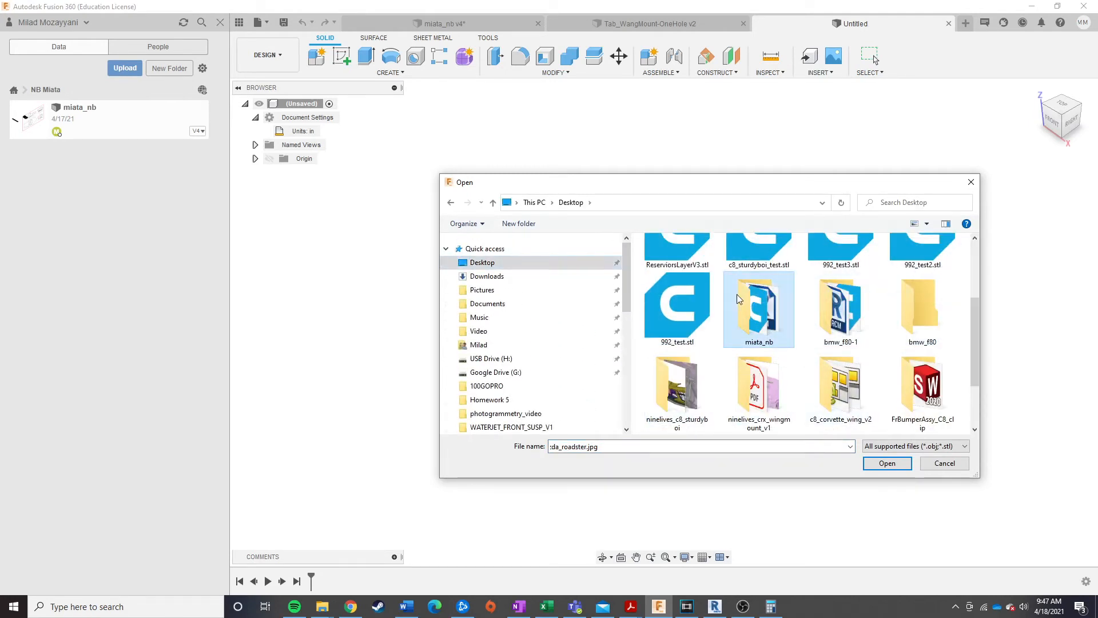
double_click(758, 308)
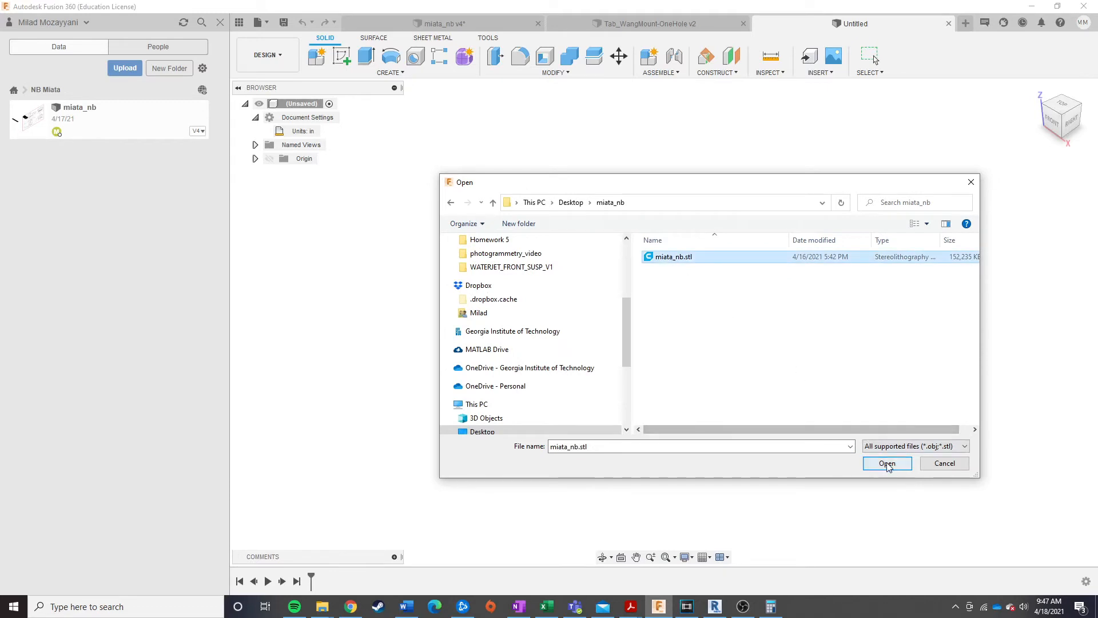
click(886, 463)
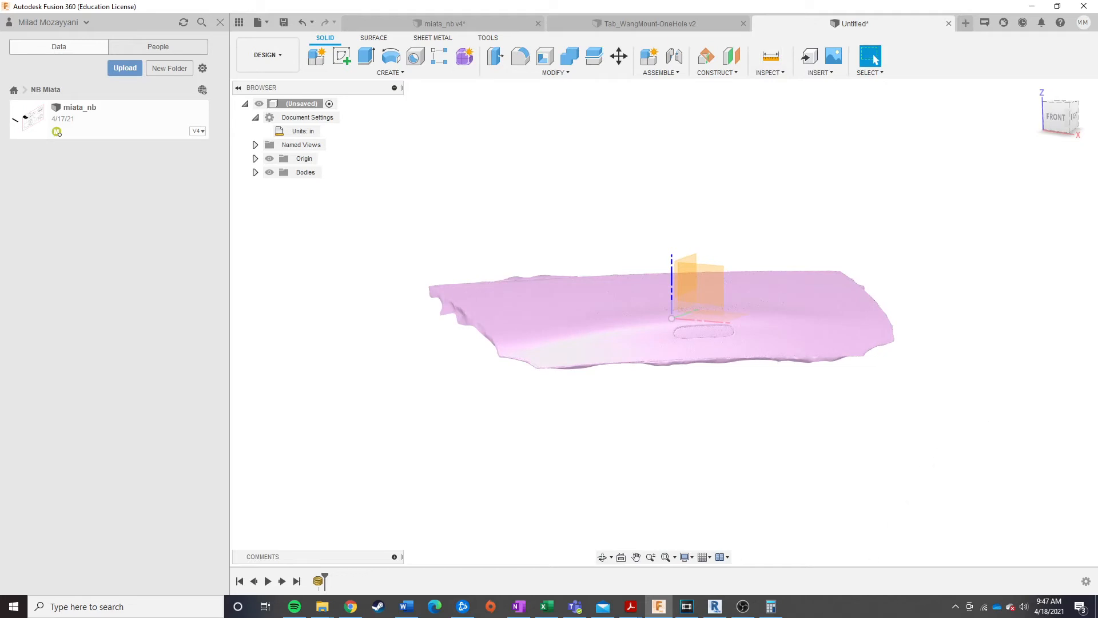
mouse_move(791, 410)
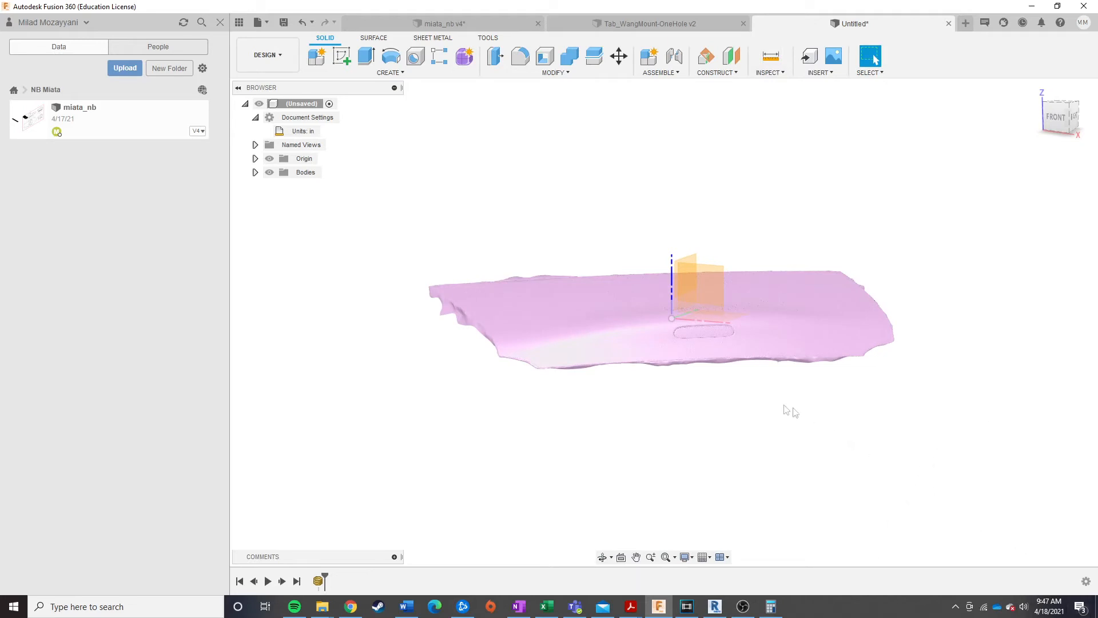
- Measure between two corner points on the lid's lower edge, reading 26.672 in
drag(795, 413, 872, 438)
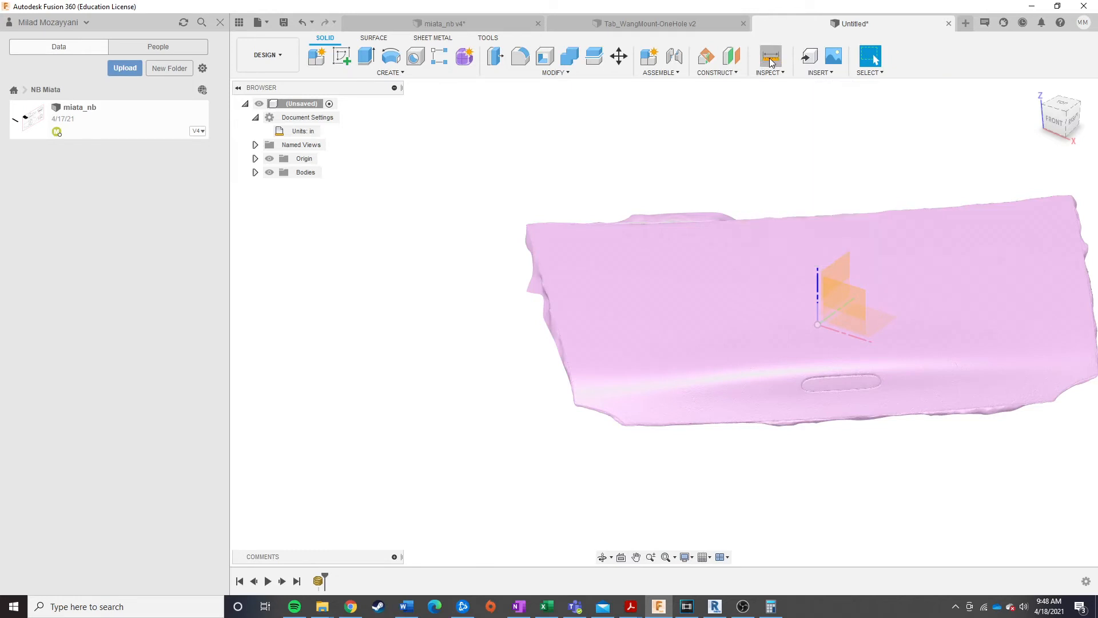
click(769, 55)
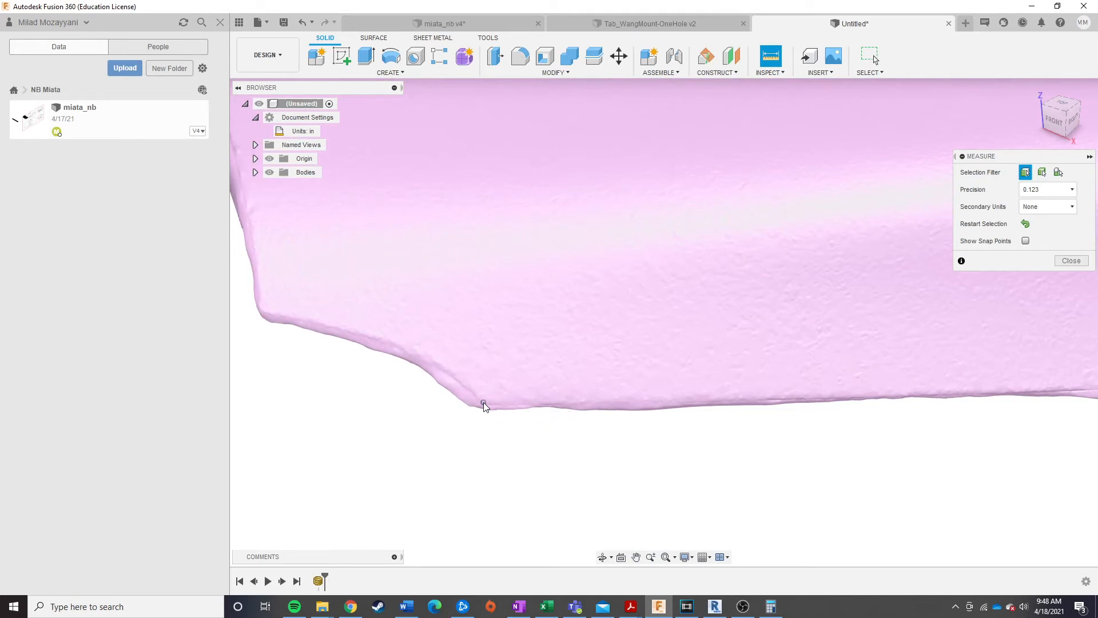
click(483, 406)
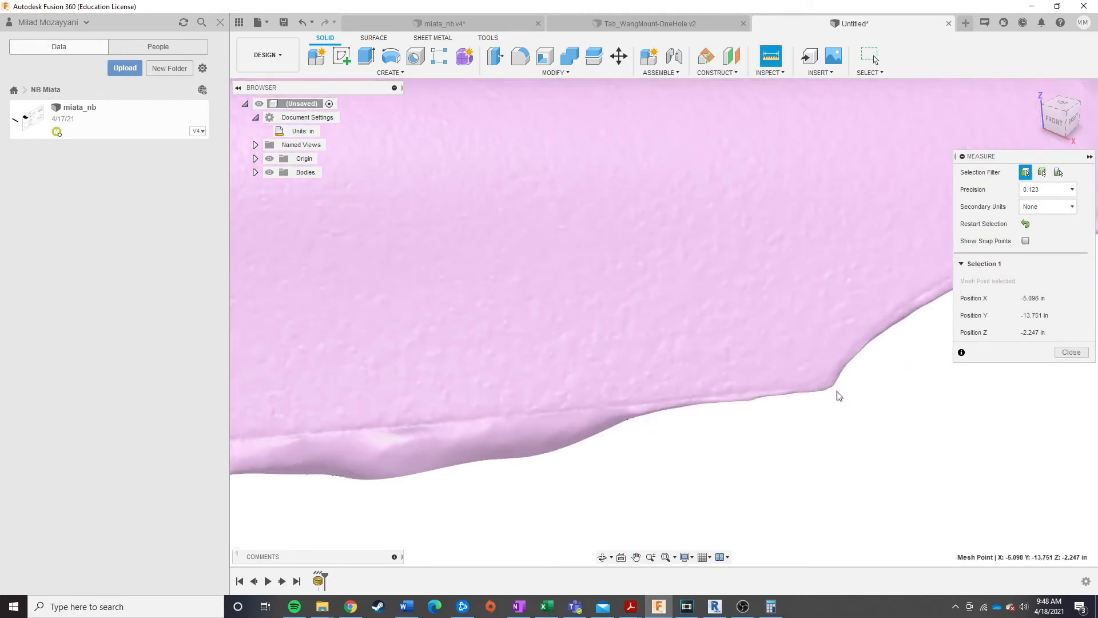
click(825, 385)
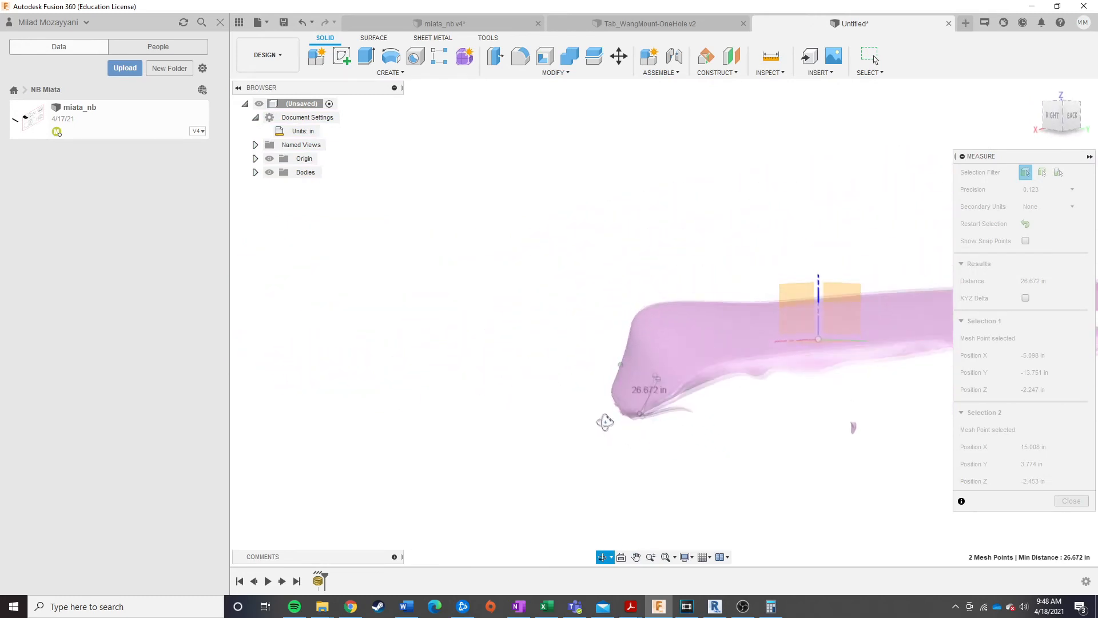
drag(604, 422, 686, 438)
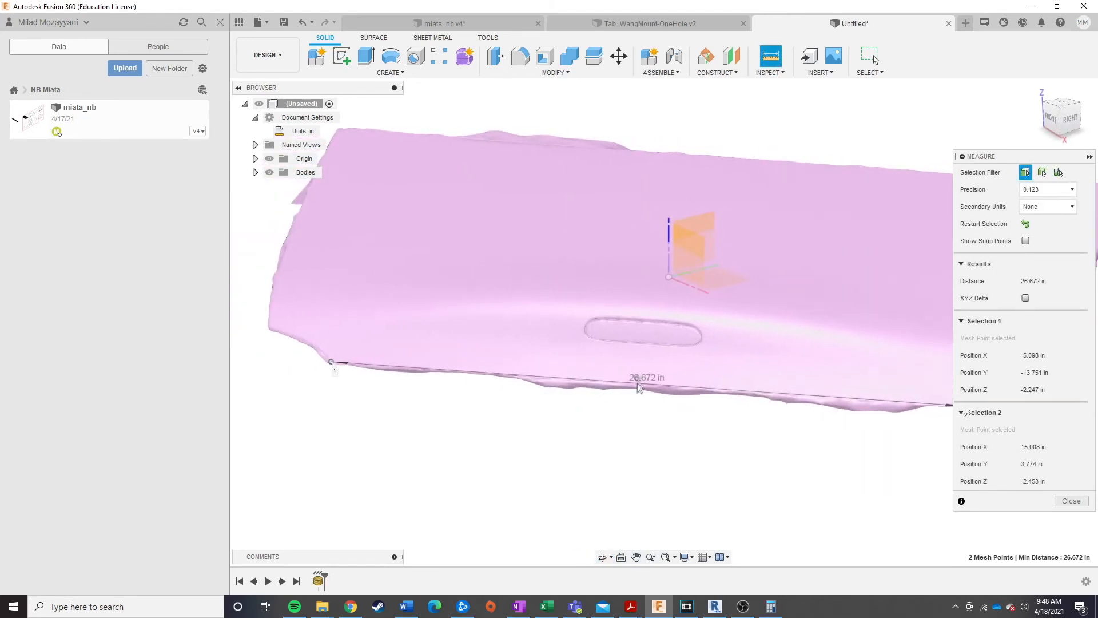
mouse_move(627, 426)
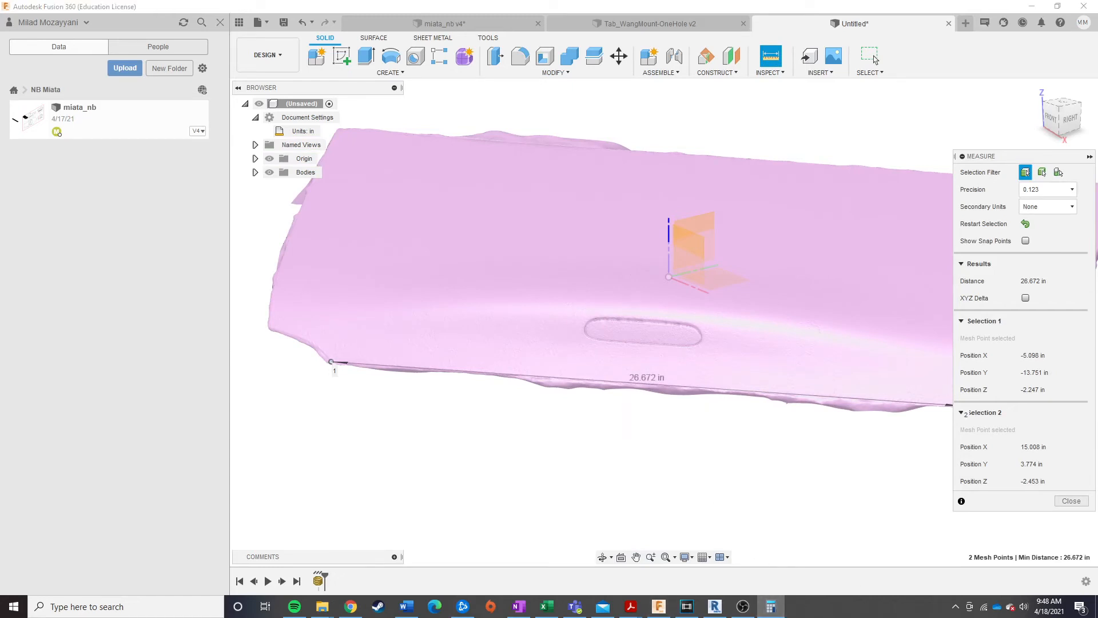
- In Calculator compute 32.875 ÷ 26.672 ≈ 1.2326 as the scale factor, then return to Fusion
click(770, 607)
text(7)
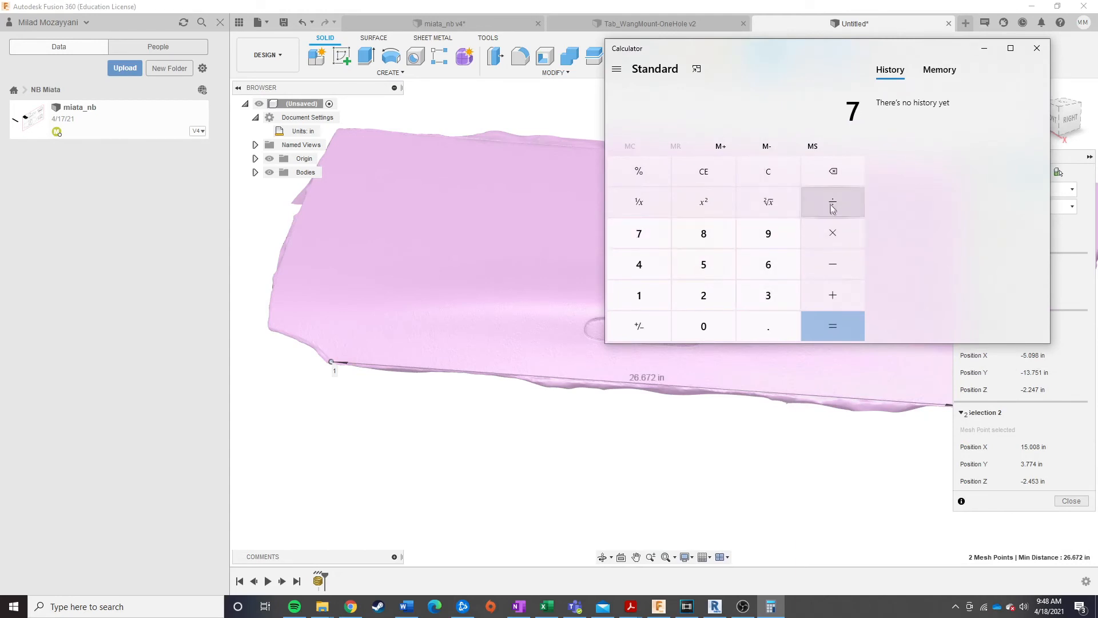
click(833, 324)
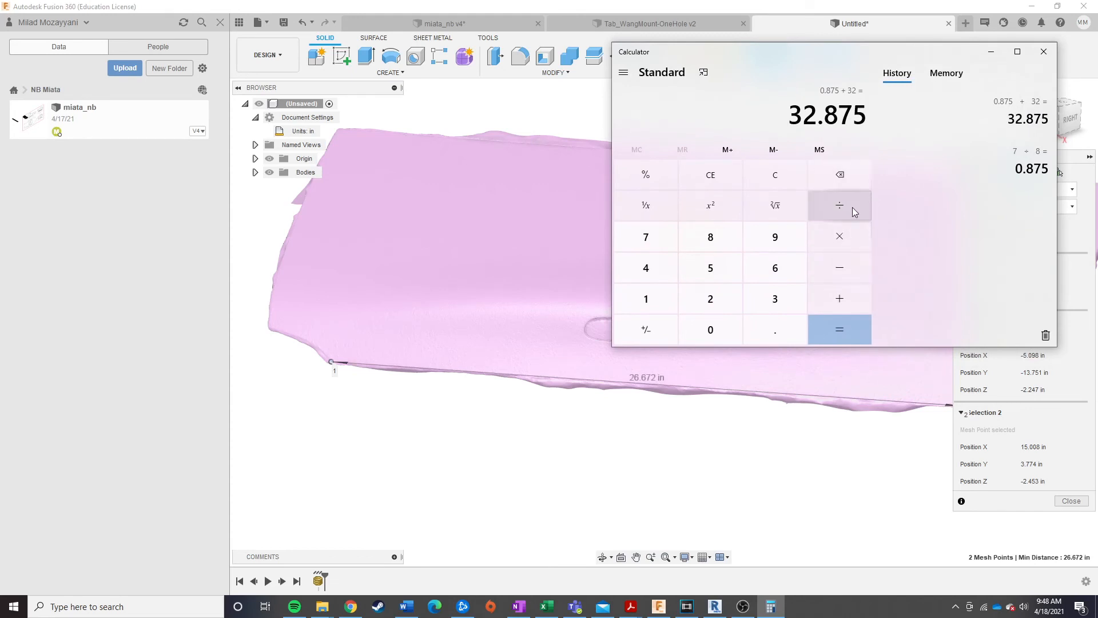
mouse_move(844, 211)
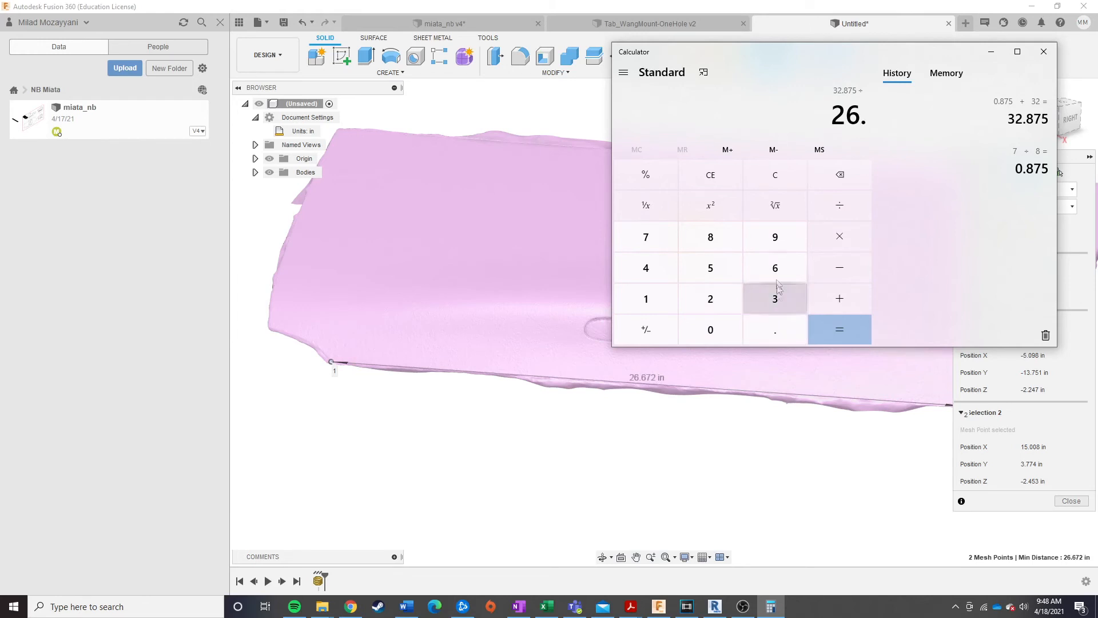
click(838, 330)
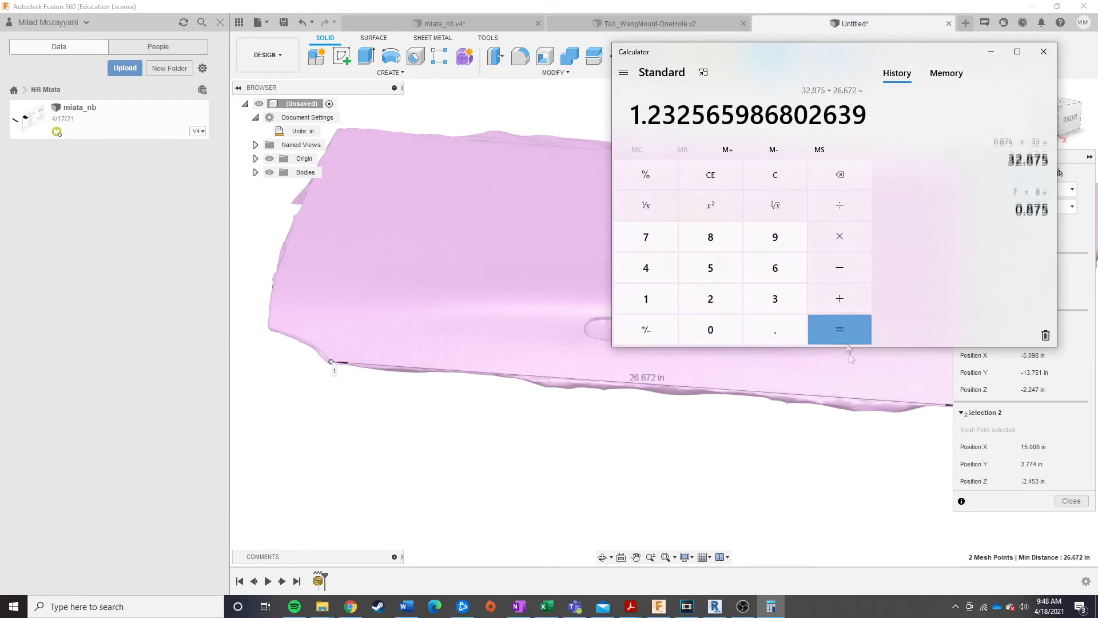
click(839, 329)
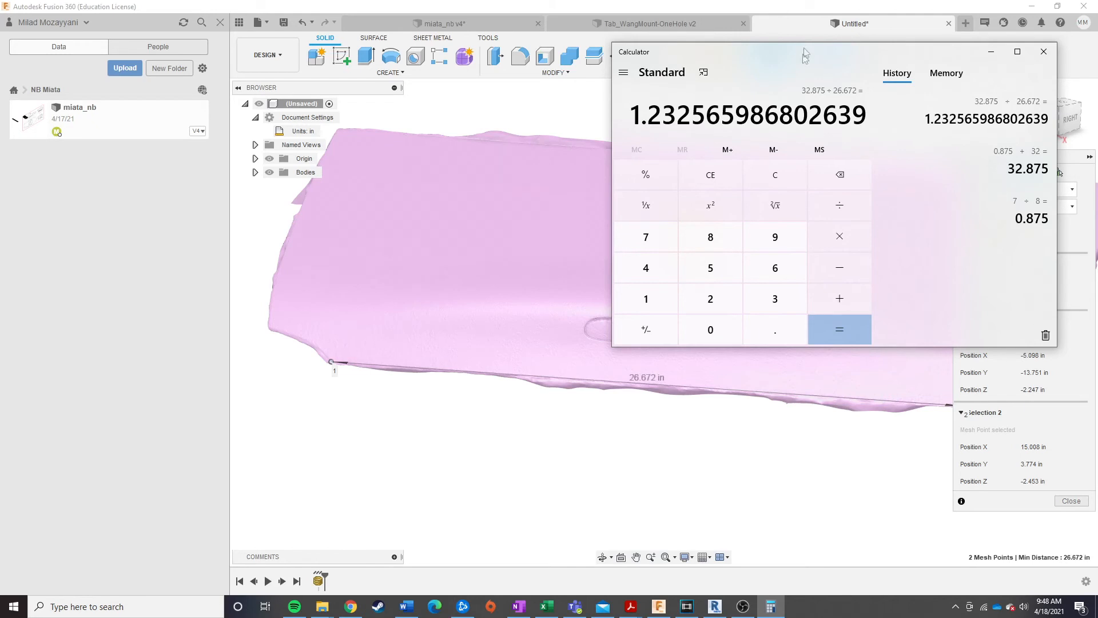
click(1043, 51)
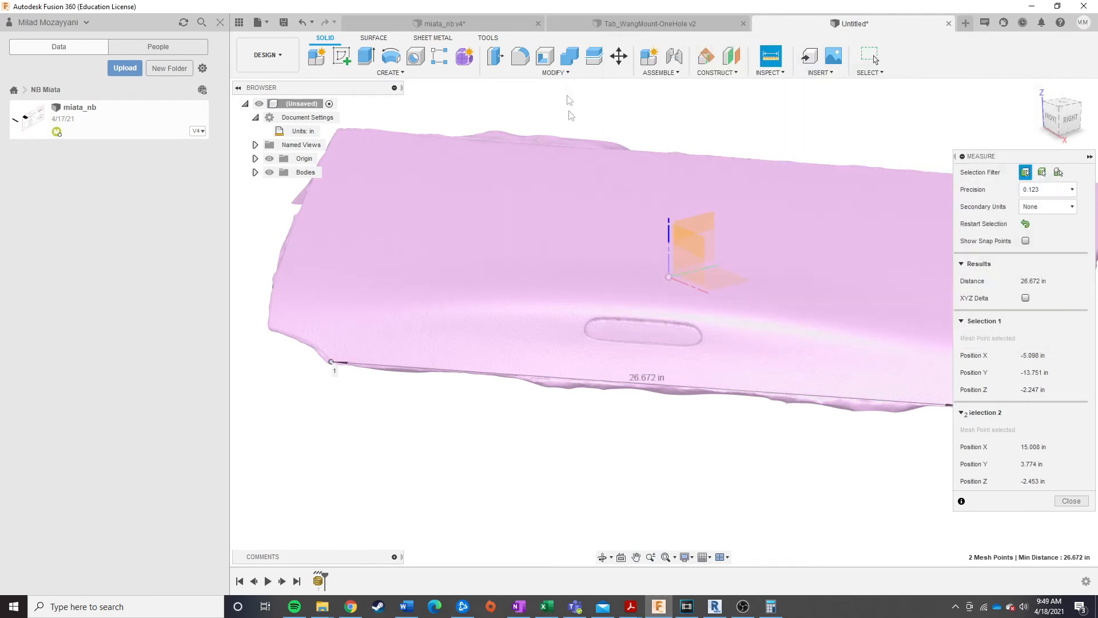
- Finish measuring, edit MeshBody1 and scale it uniformly by 1.23
click(1071, 500)
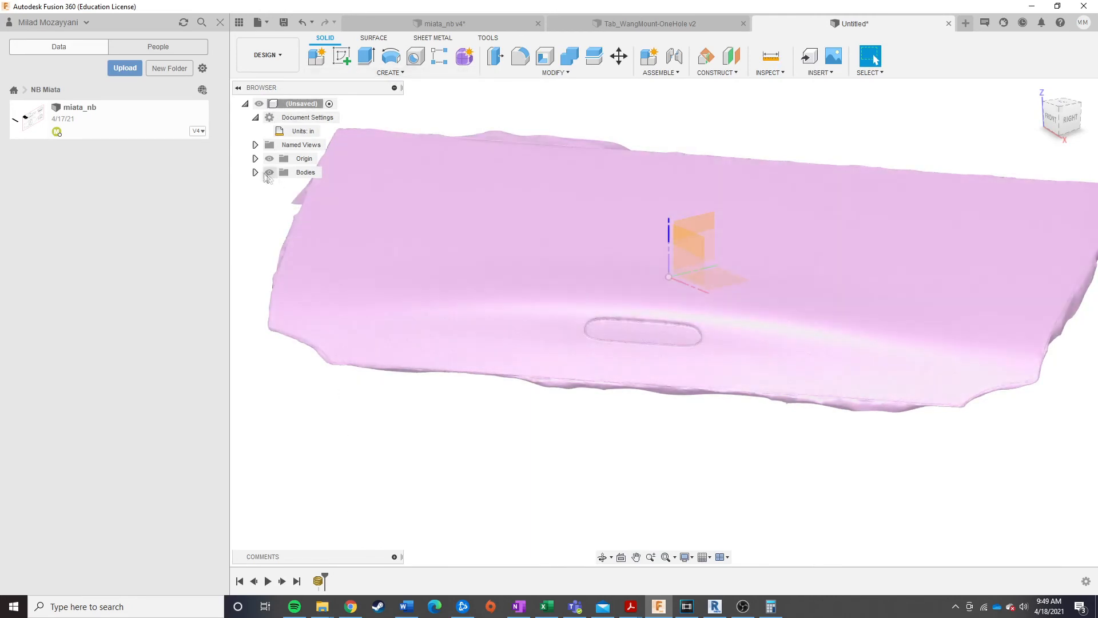
right_click(324, 186)
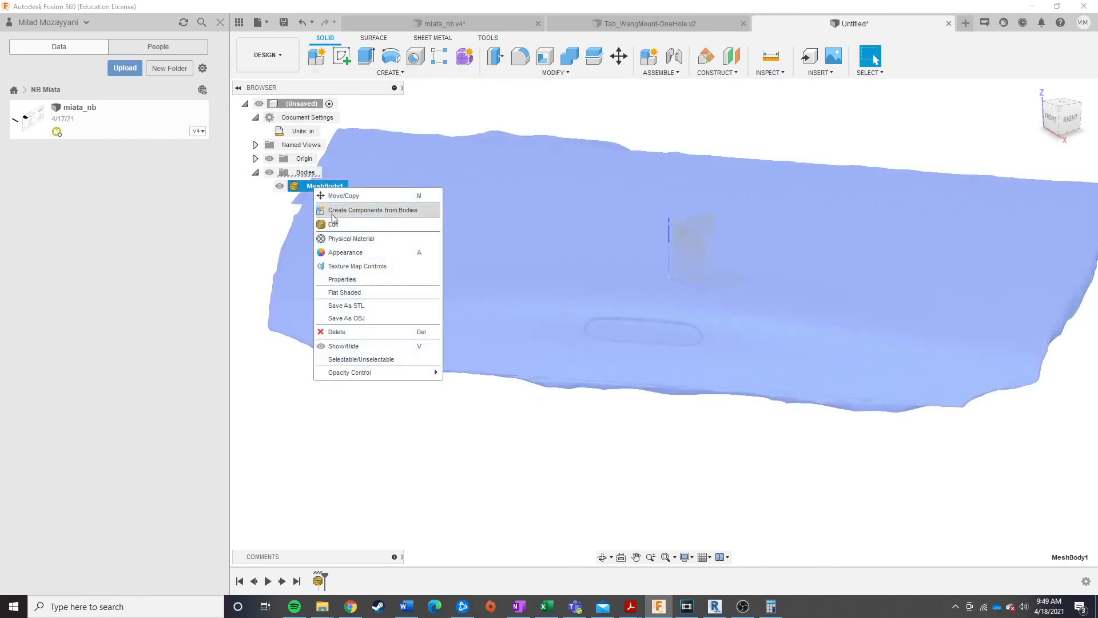
click(334, 223)
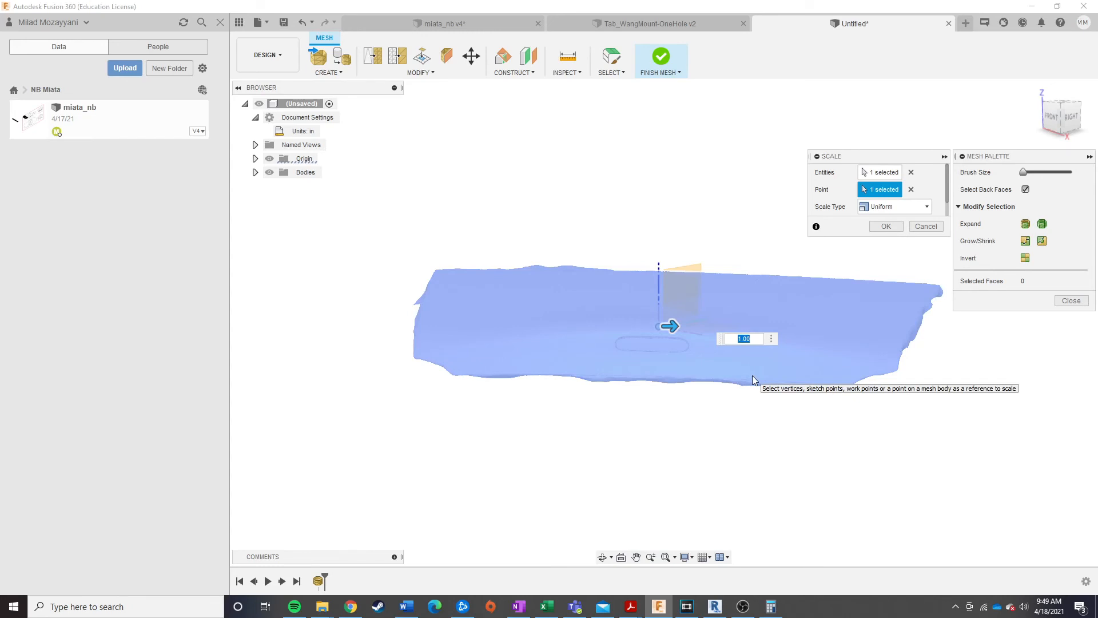
text(1.23)
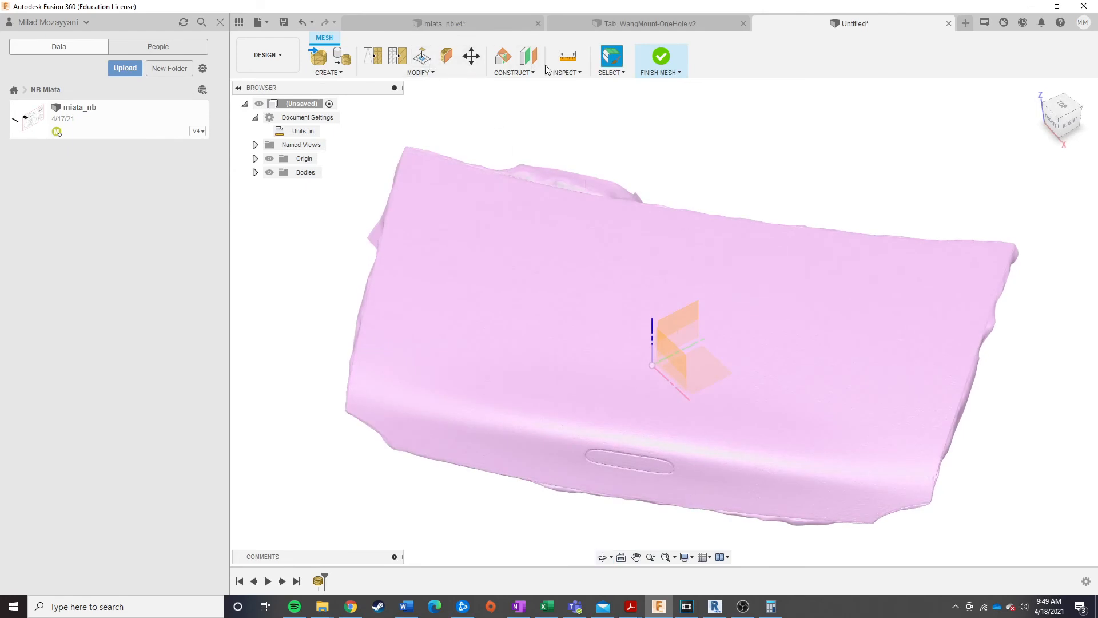
mouse_move(784, 342)
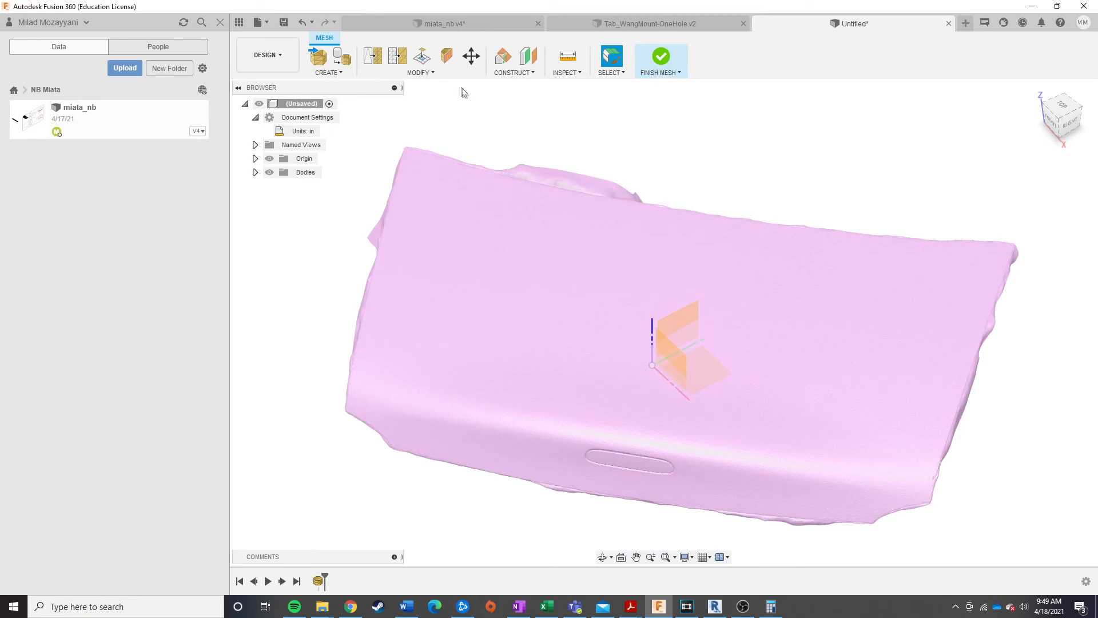
mouse_move(677, 283)
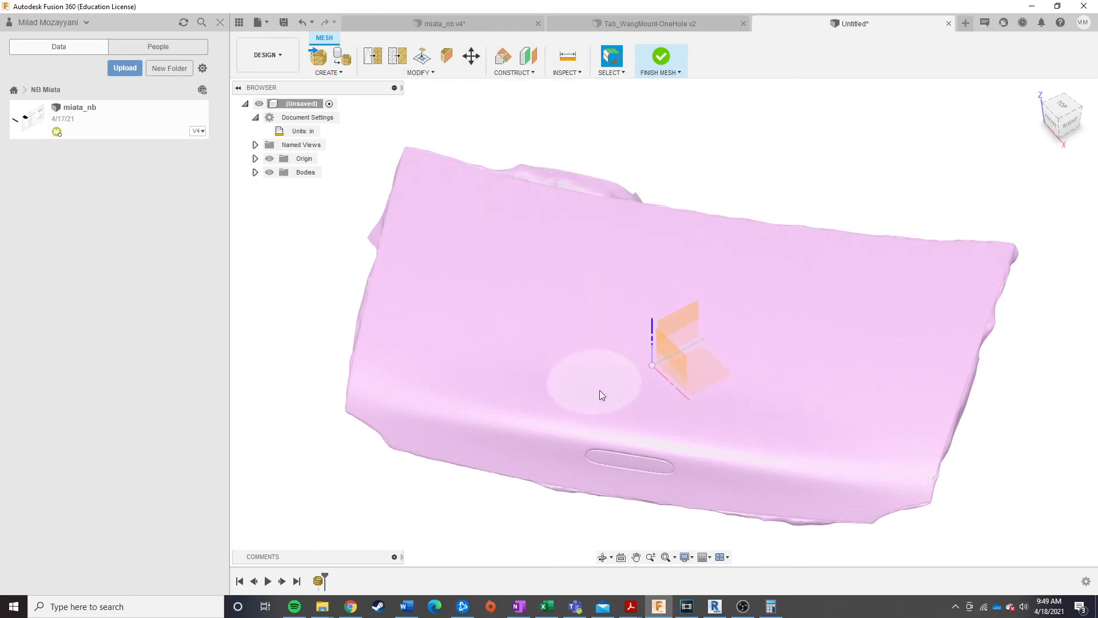
mouse_move(775, 410)
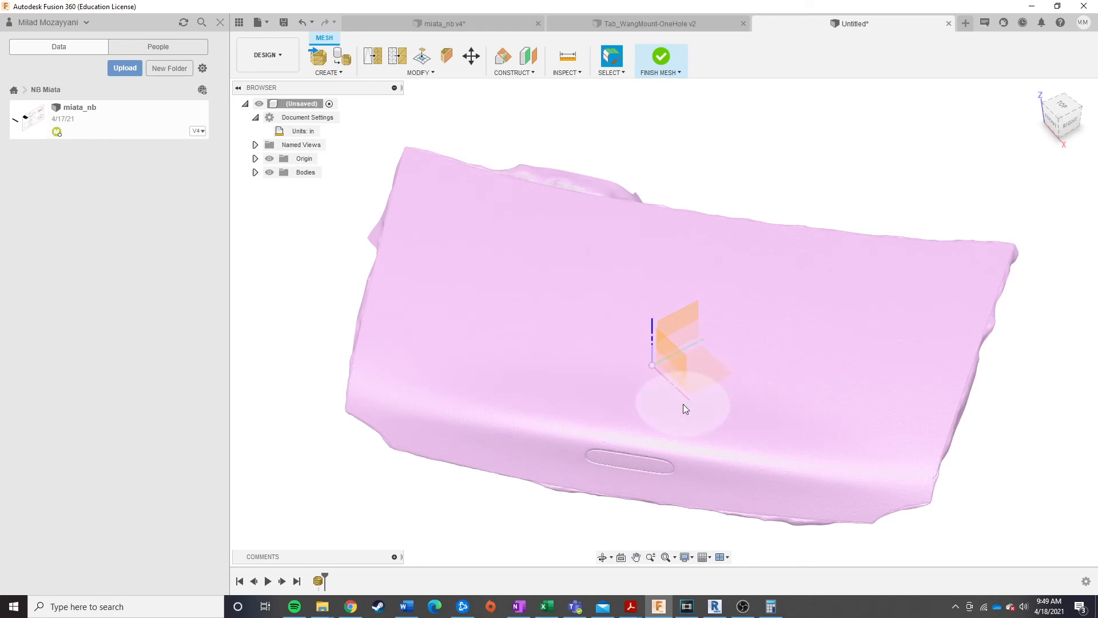
mouse_move(793, 362)
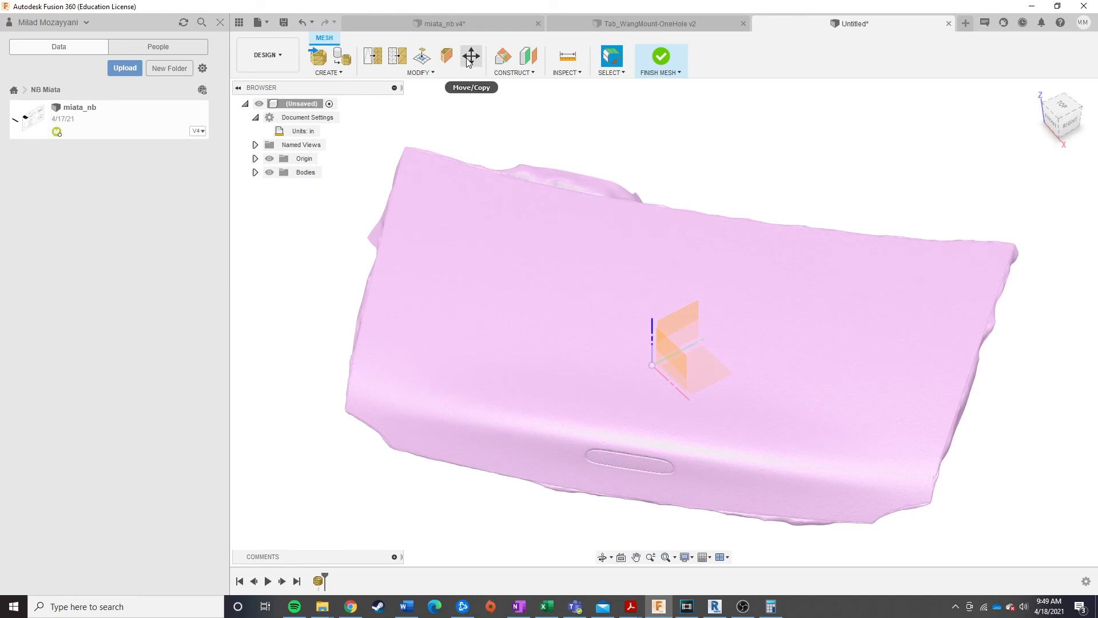
click(470, 56)
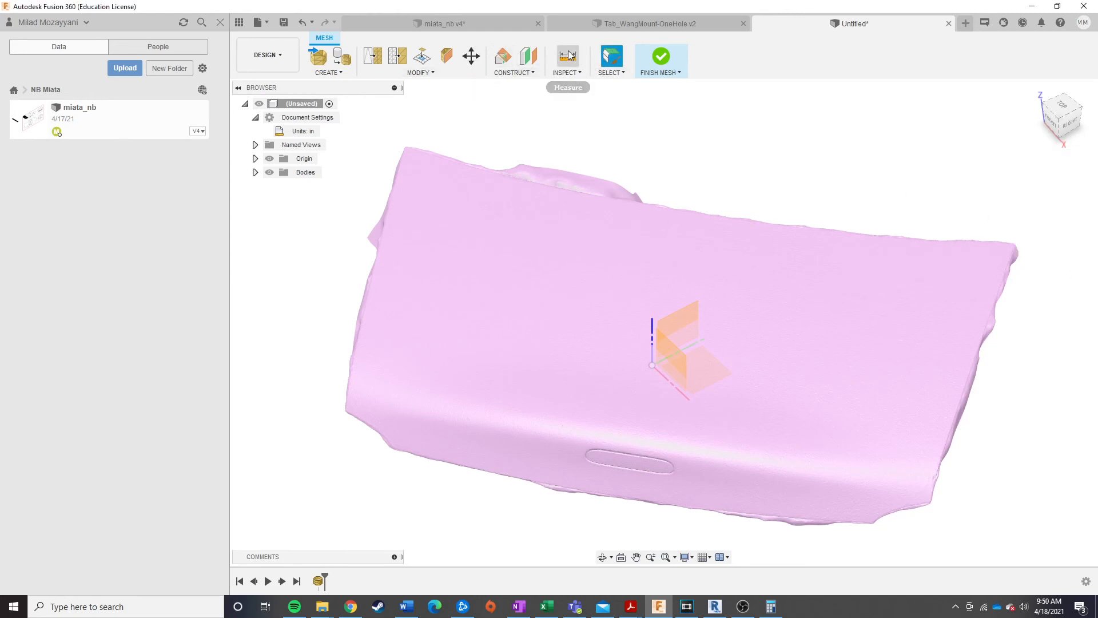
click(568, 56)
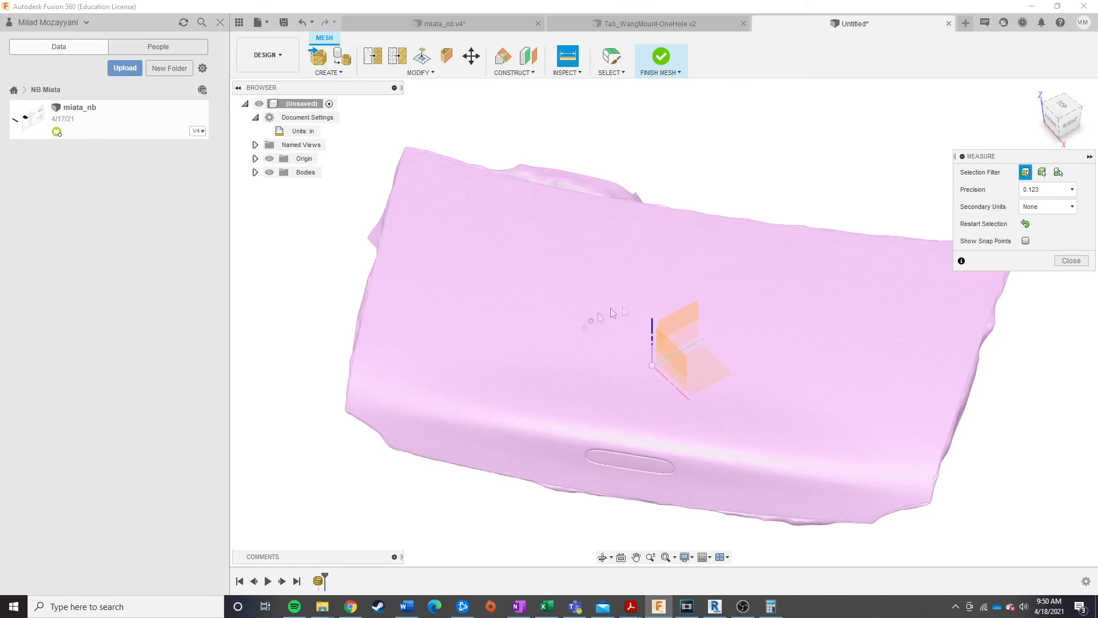
mouse_move(654, 312)
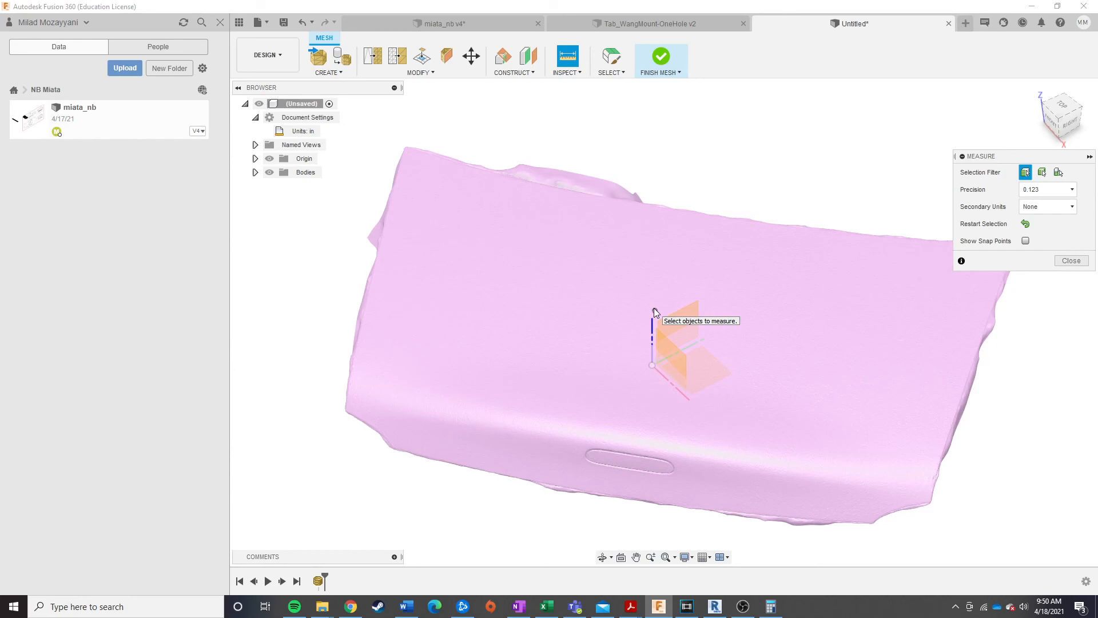
mouse_move(840, 280)
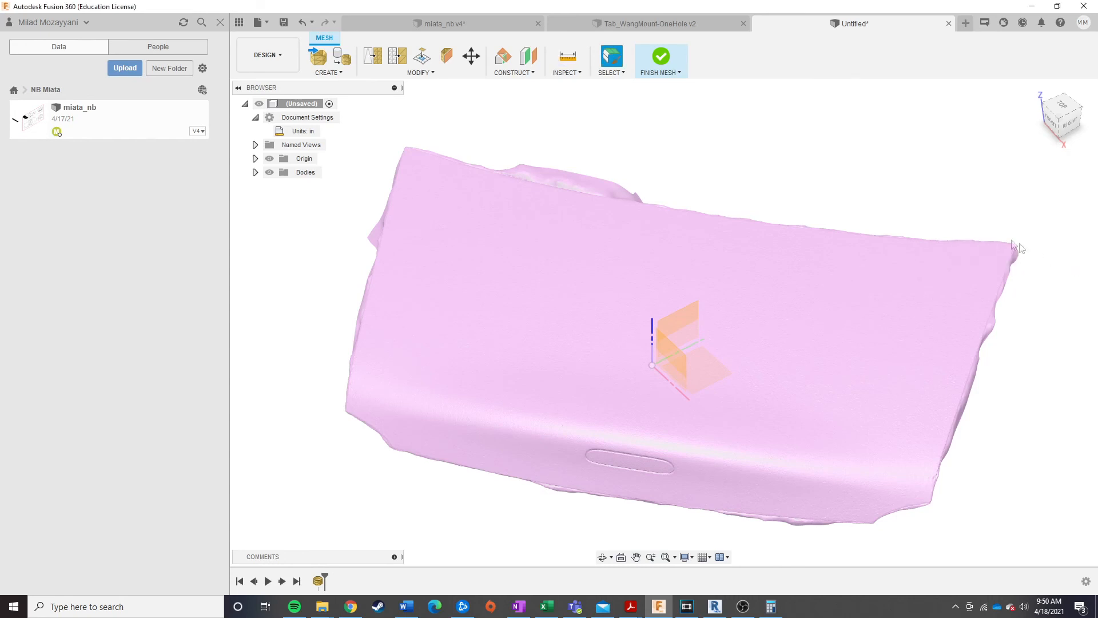
mouse_move(839, 252)
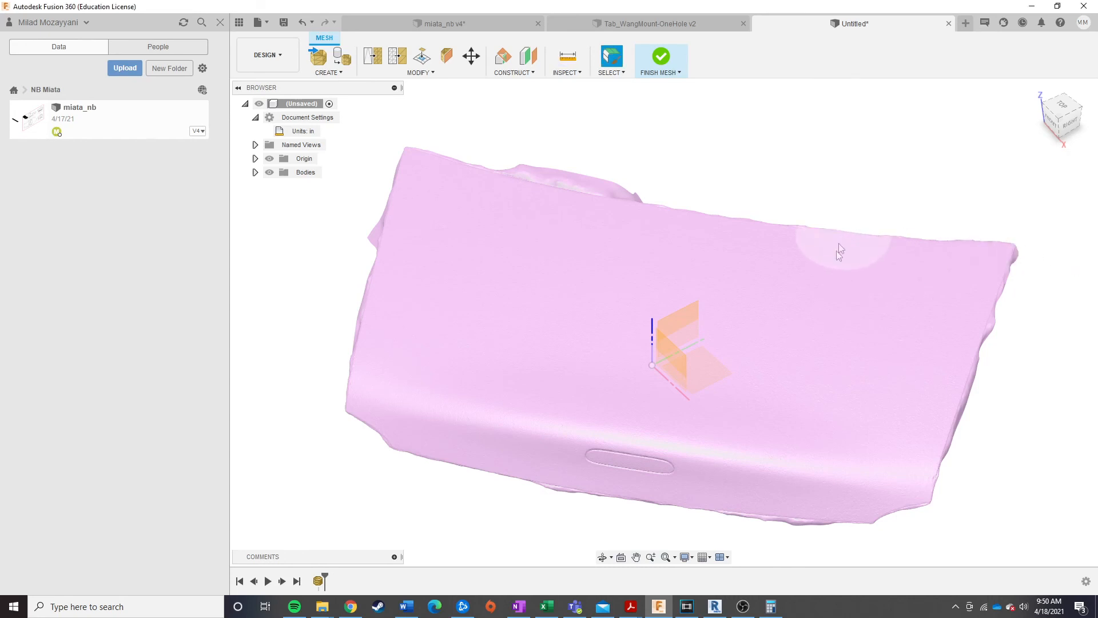